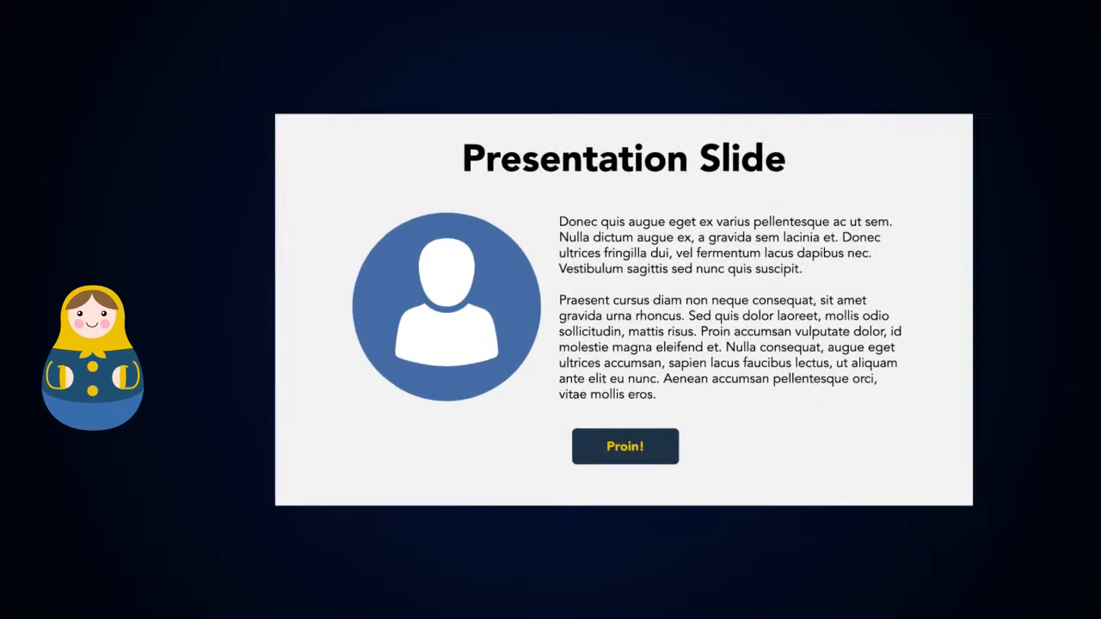
# Select the 'Reaching our annual sales goals' page in the Course structure pane.
pyautogui.click(626, 446)
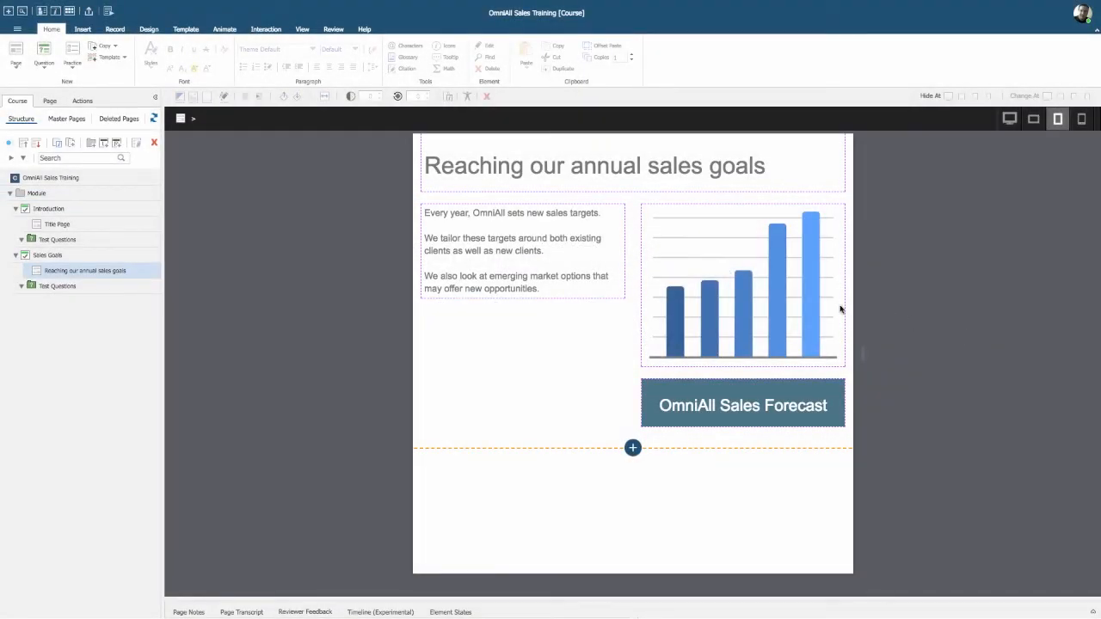
pyautogui.click(744, 284)
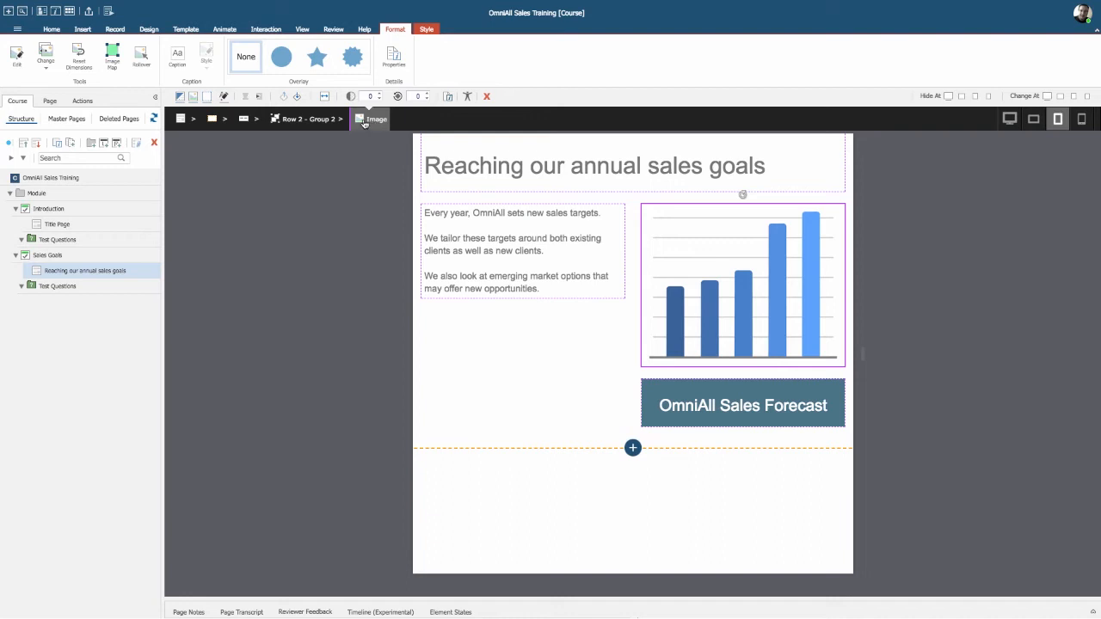
pyautogui.click(51, 27)
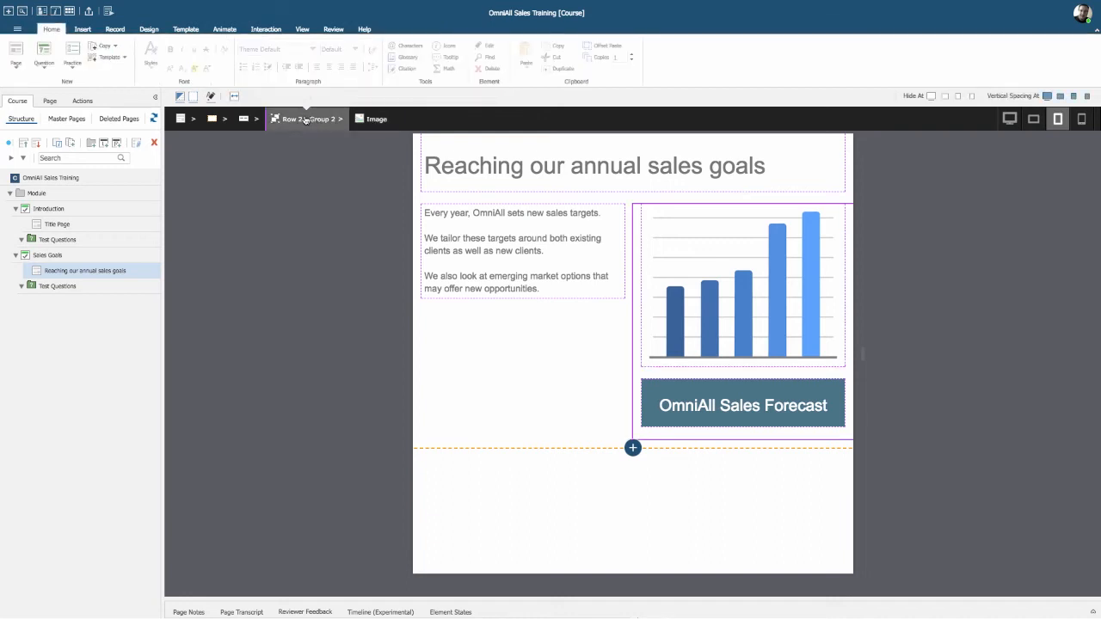
pyautogui.click(245, 119)
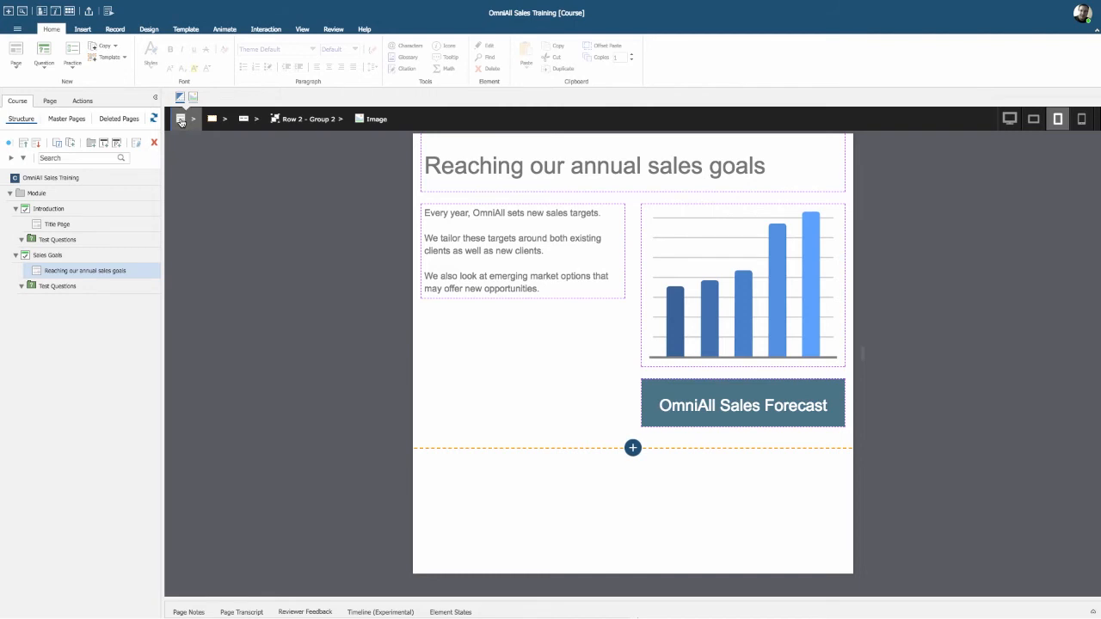
pyautogui.click(48, 100)
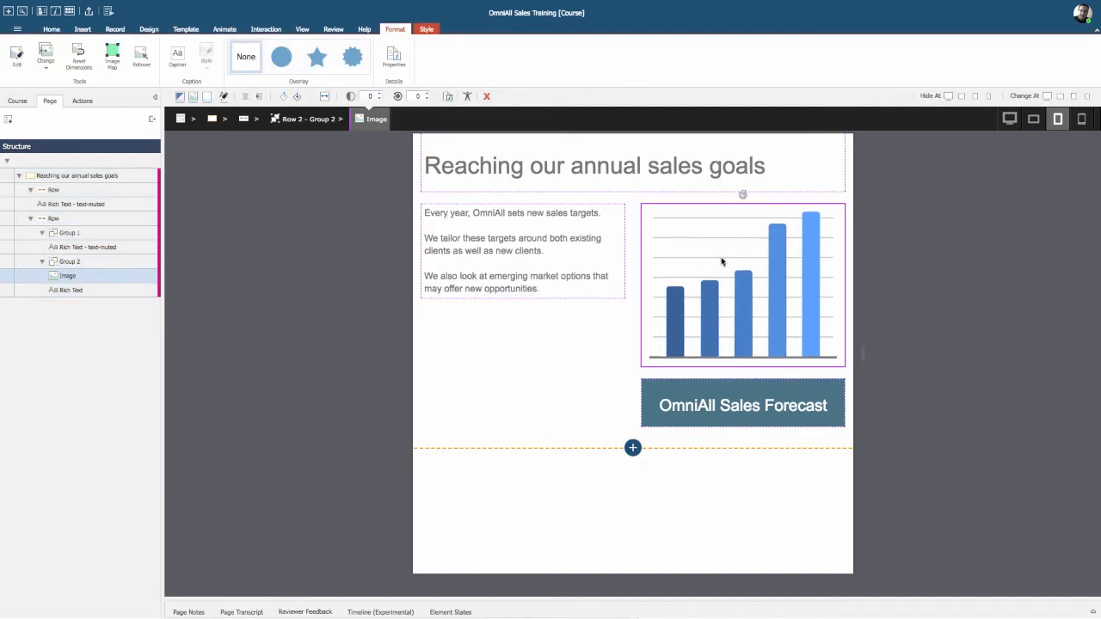
# Clear the selection on the sales goals page, leaving its structure outline visible.
pyautogui.click(977, 96)
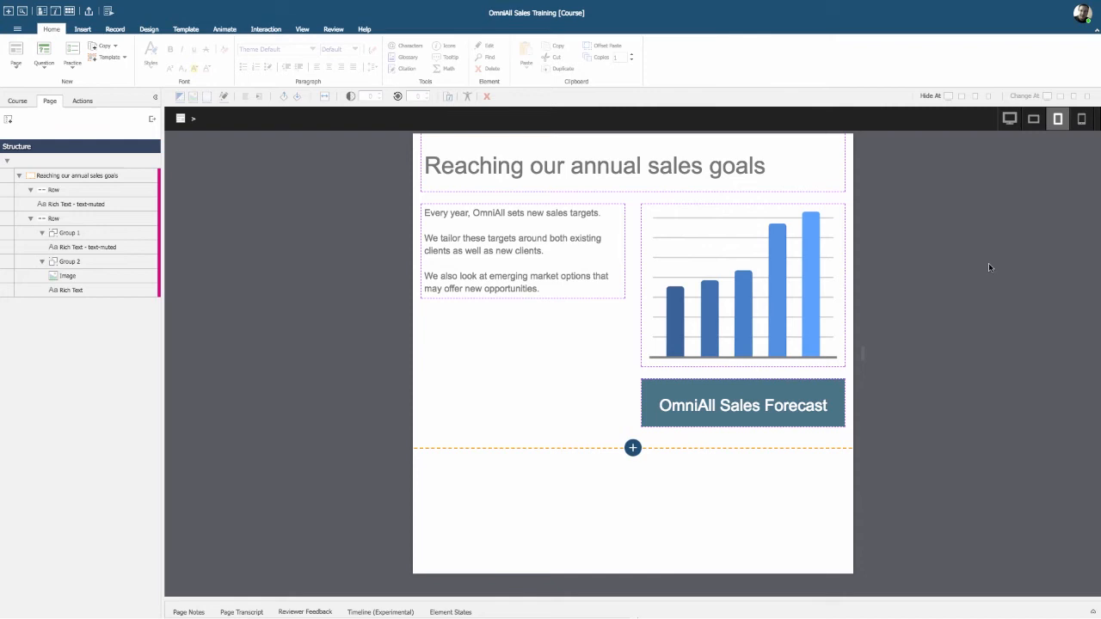
pyautogui.moveTo(1076, 145)
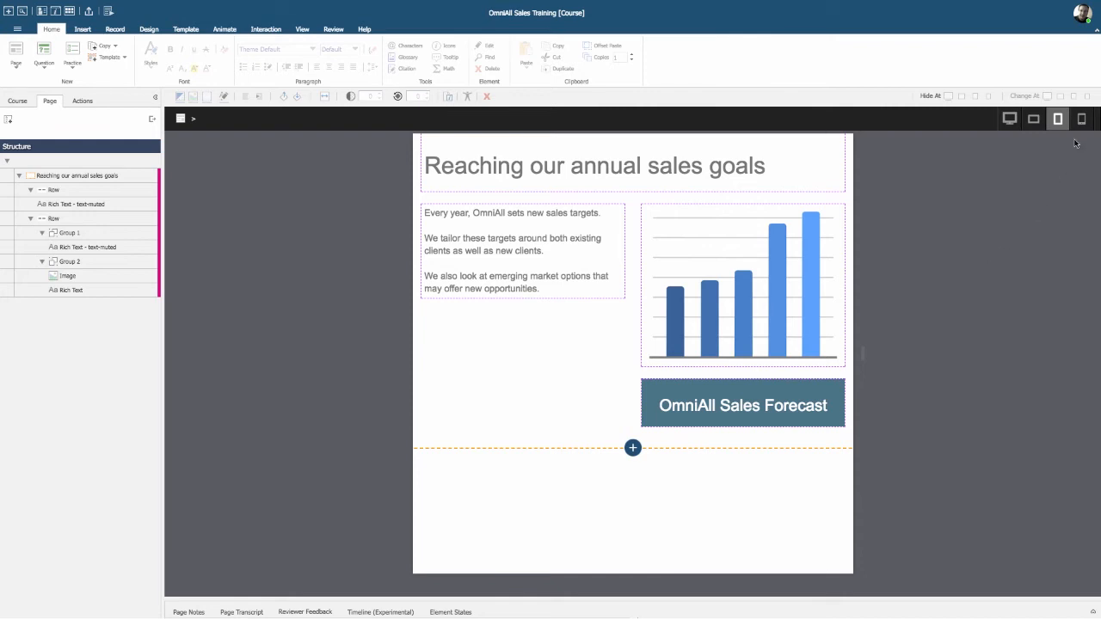
# Preview the sales goals page at phone width and scroll through its reflowed content.
pyautogui.click(1080, 118)
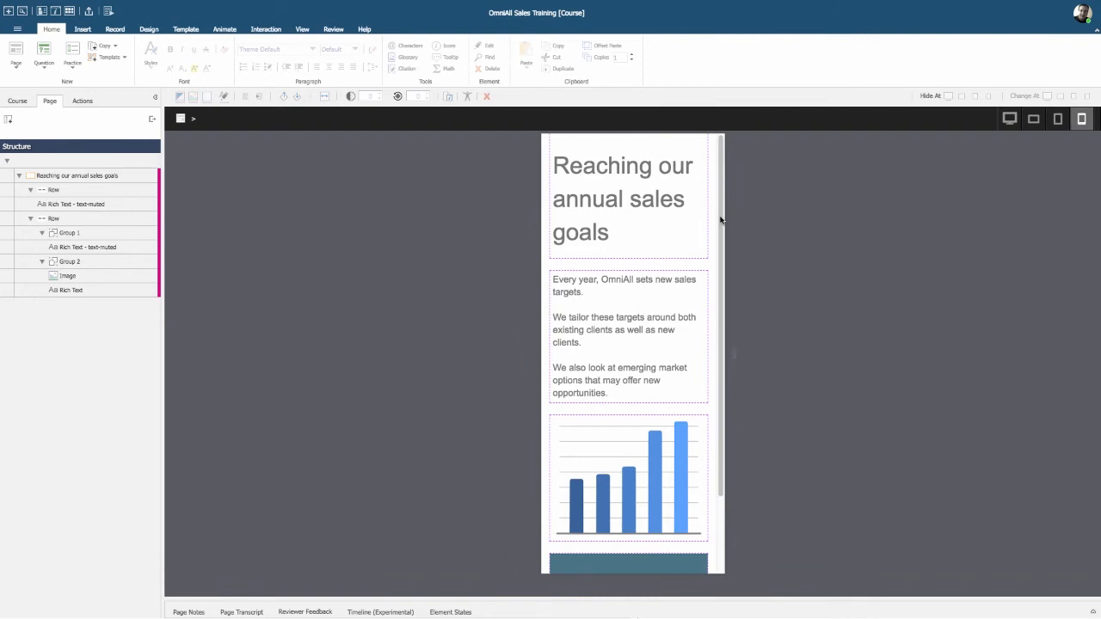
pyautogui.scroll(-3)
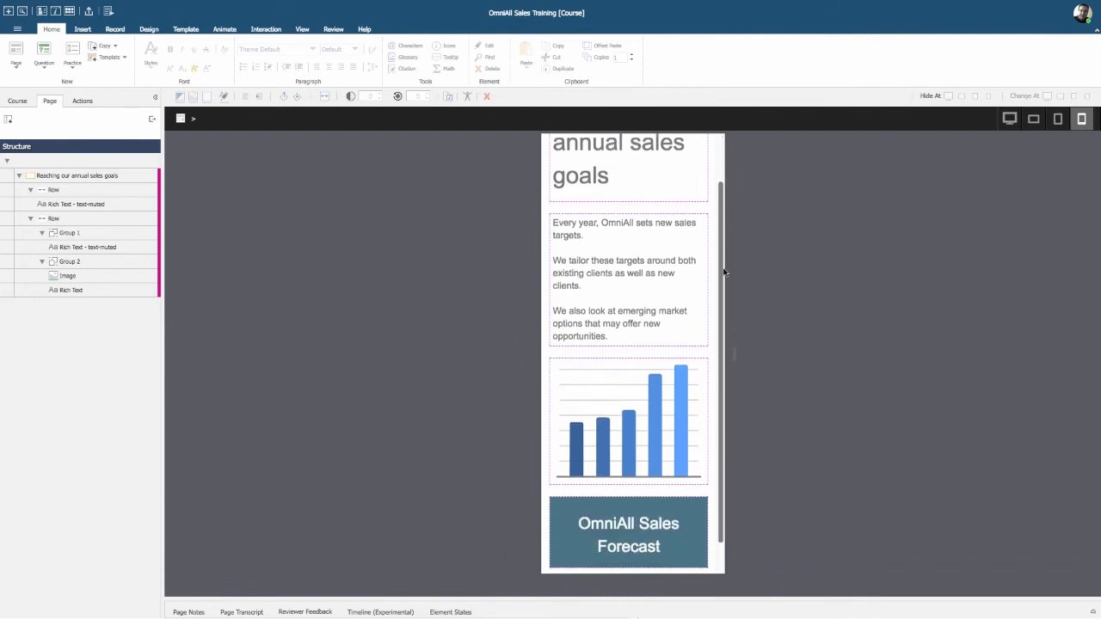
pyautogui.scroll(-3)
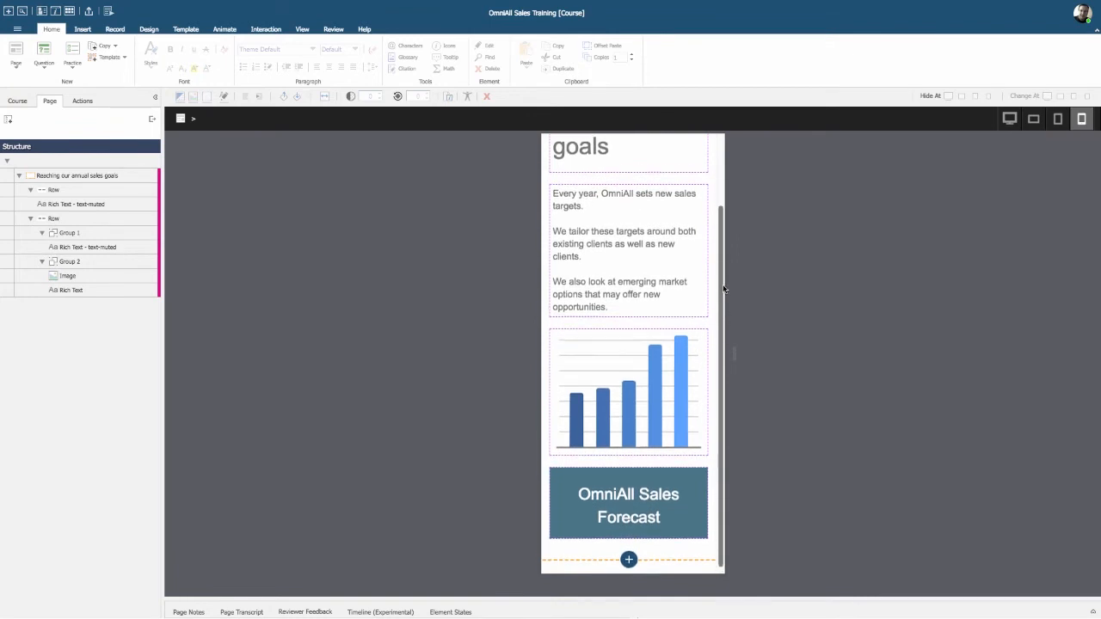
pyautogui.scroll(3)
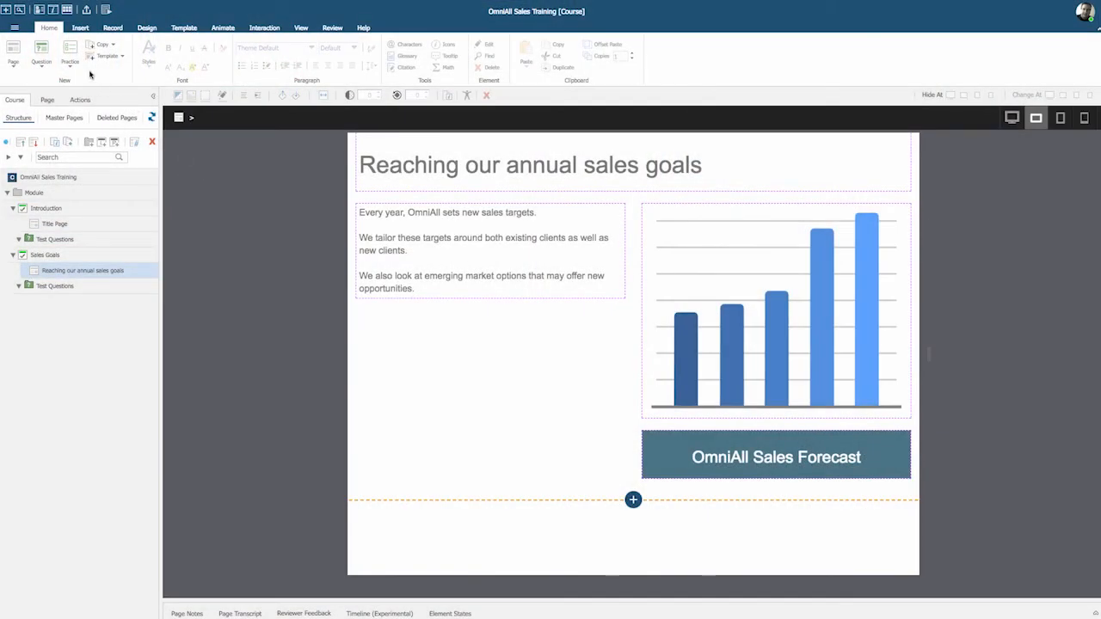
# Start a new page and browse the ready-made Starters before returning to the Layouts.
pyautogui.click(14, 52)
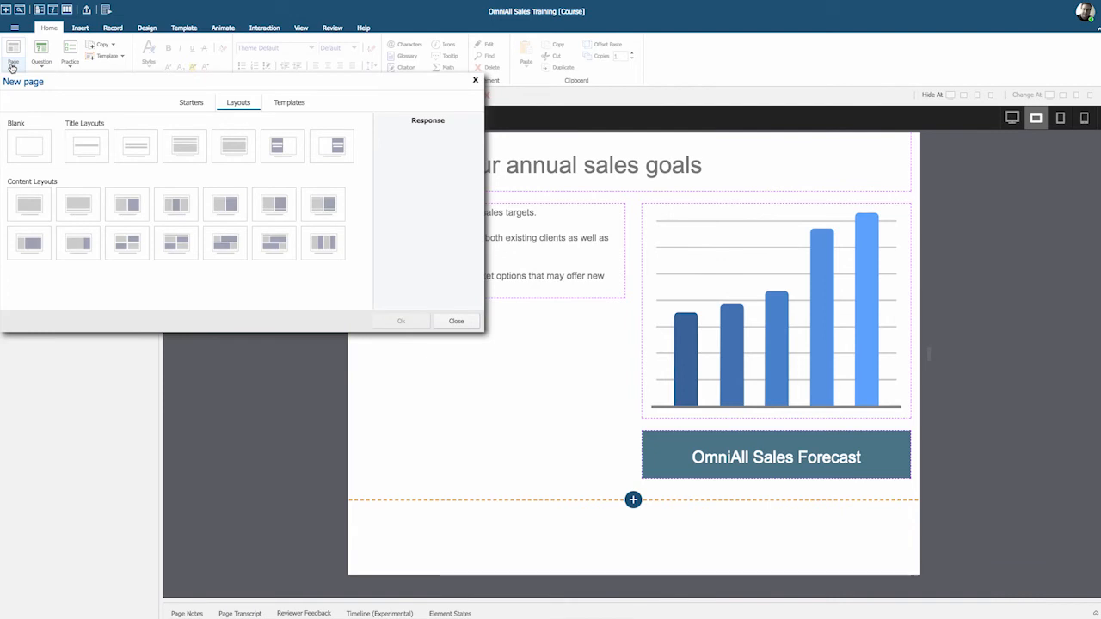
pyautogui.moveTo(158, 110)
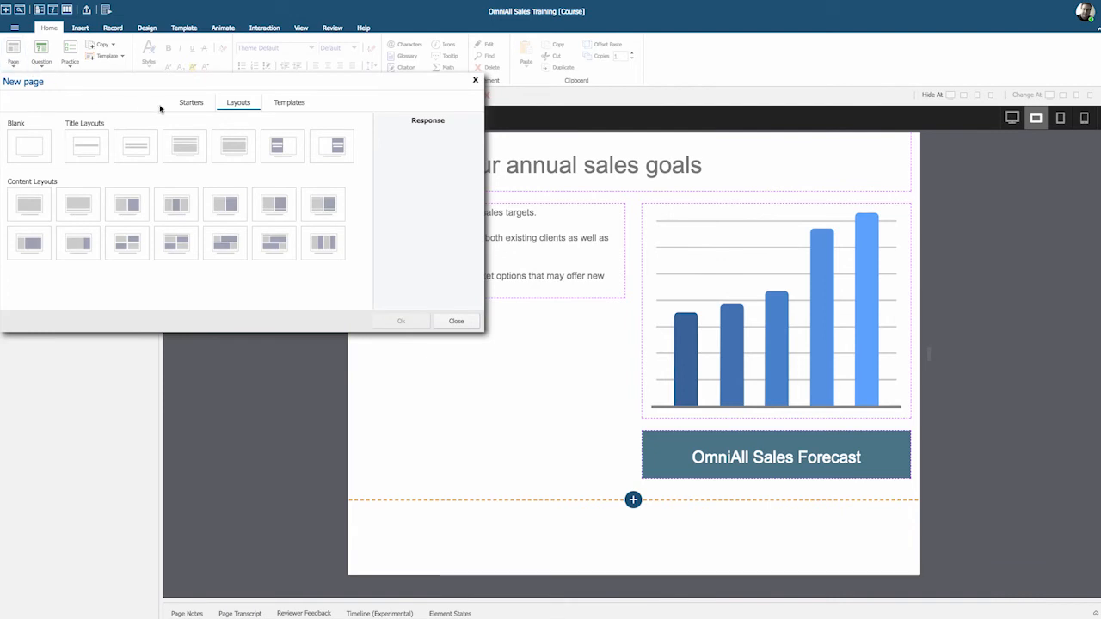
pyautogui.moveTo(185, 117)
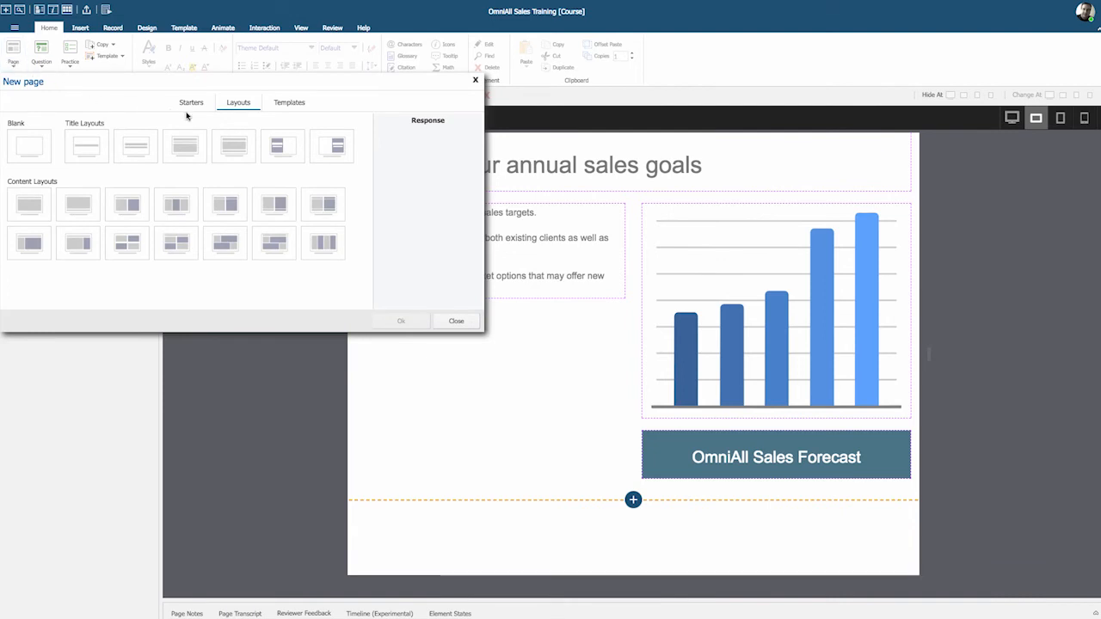
pyautogui.click(191, 104)
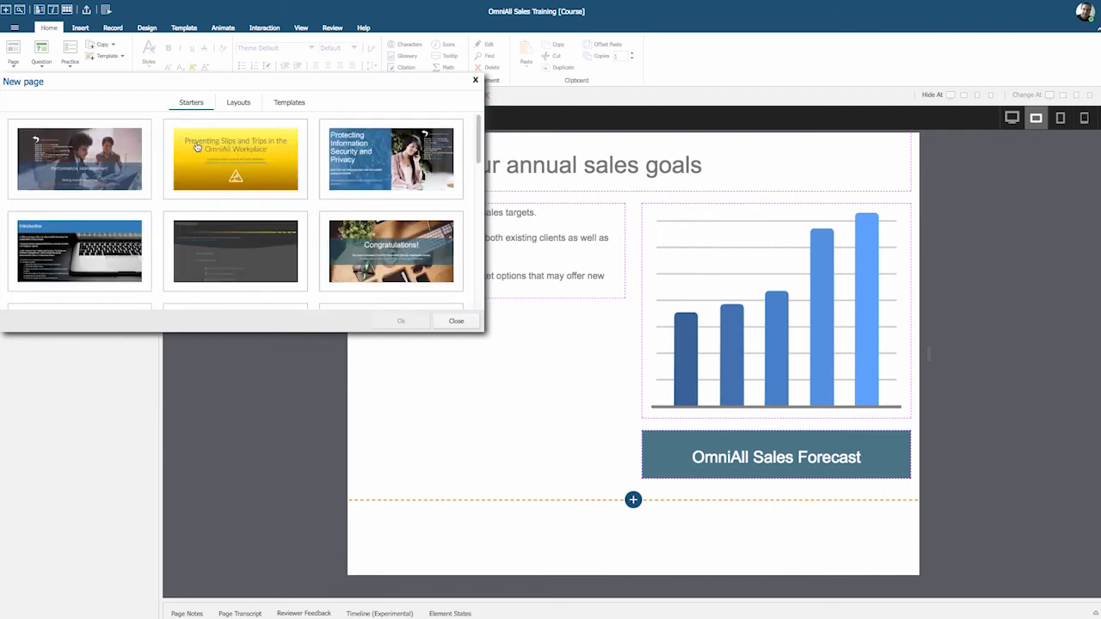
pyautogui.scroll(-3)
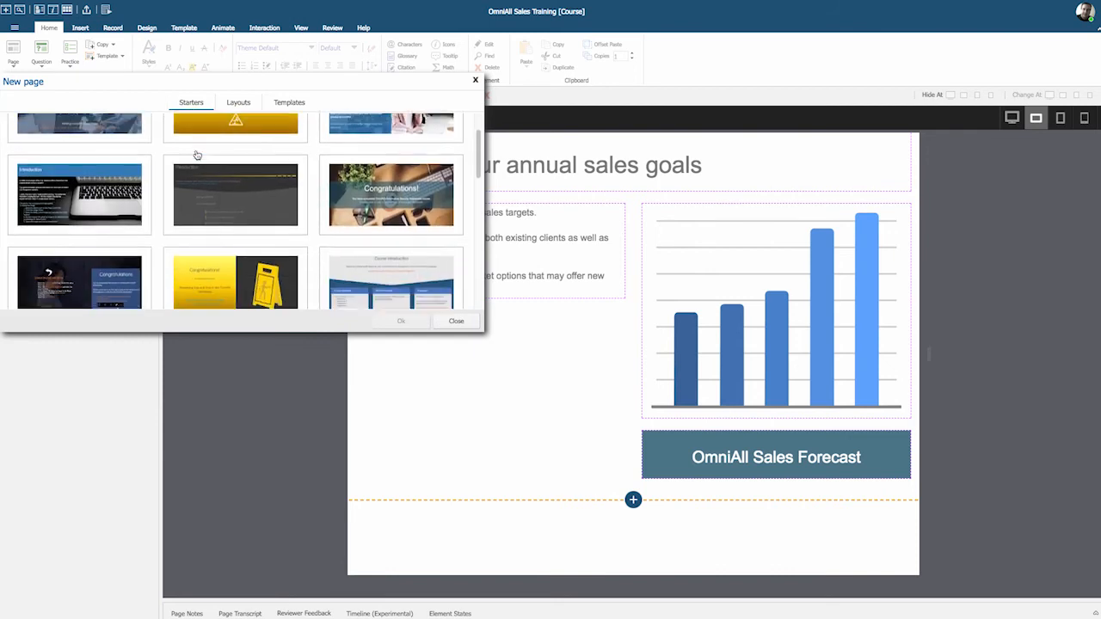
pyautogui.scroll(-3)
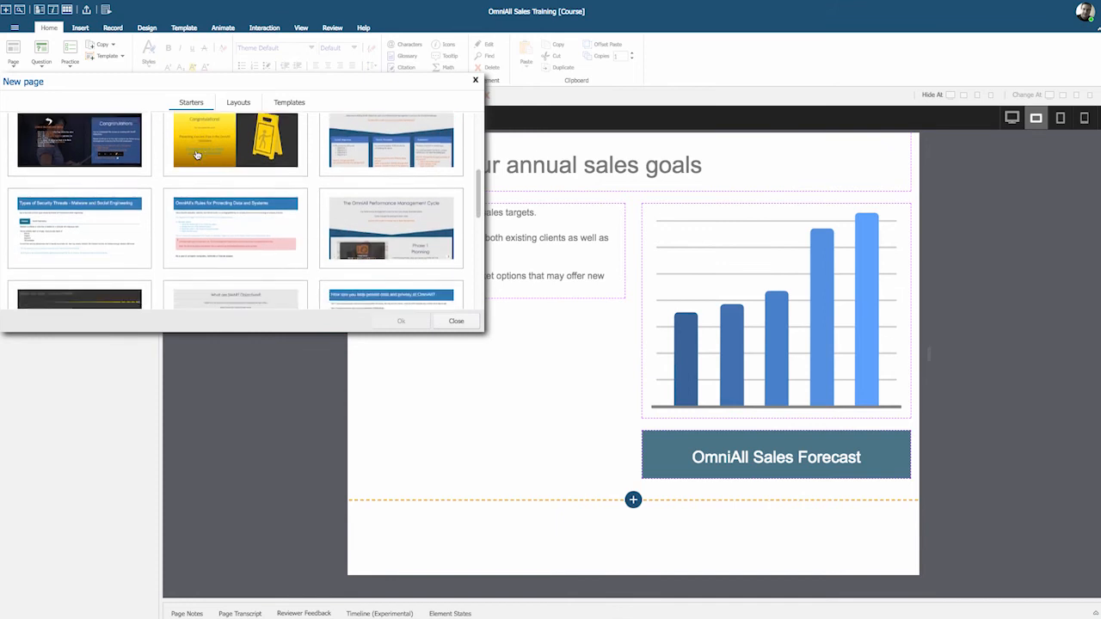
pyautogui.click(238, 103)
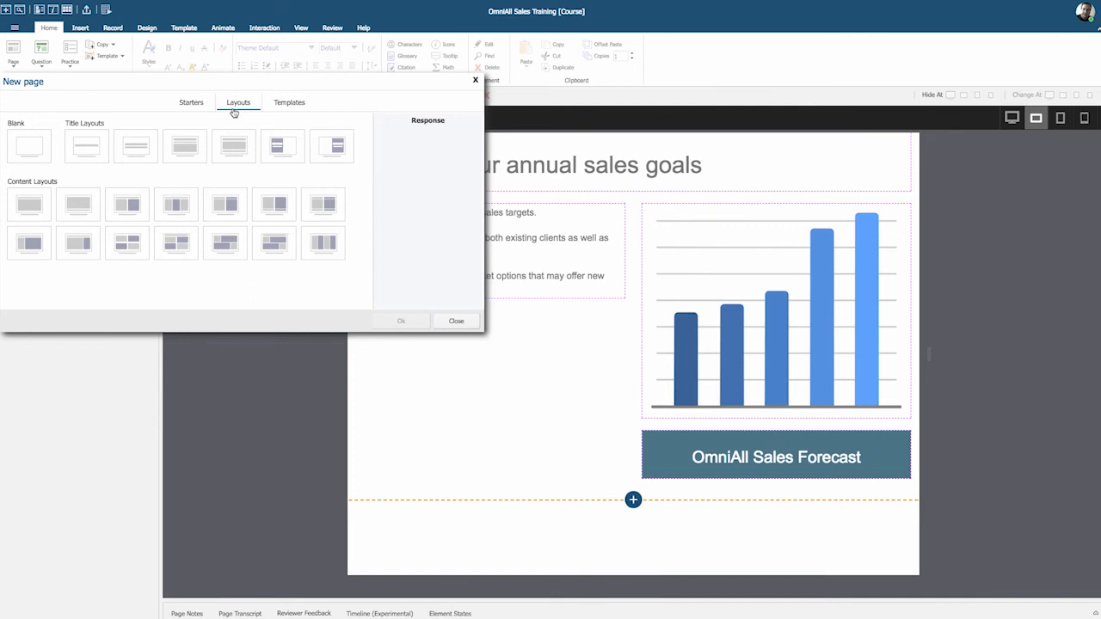
# Browse the Templates and Interaction template categories, then return to the Layouts.
pyautogui.click(289, 103)
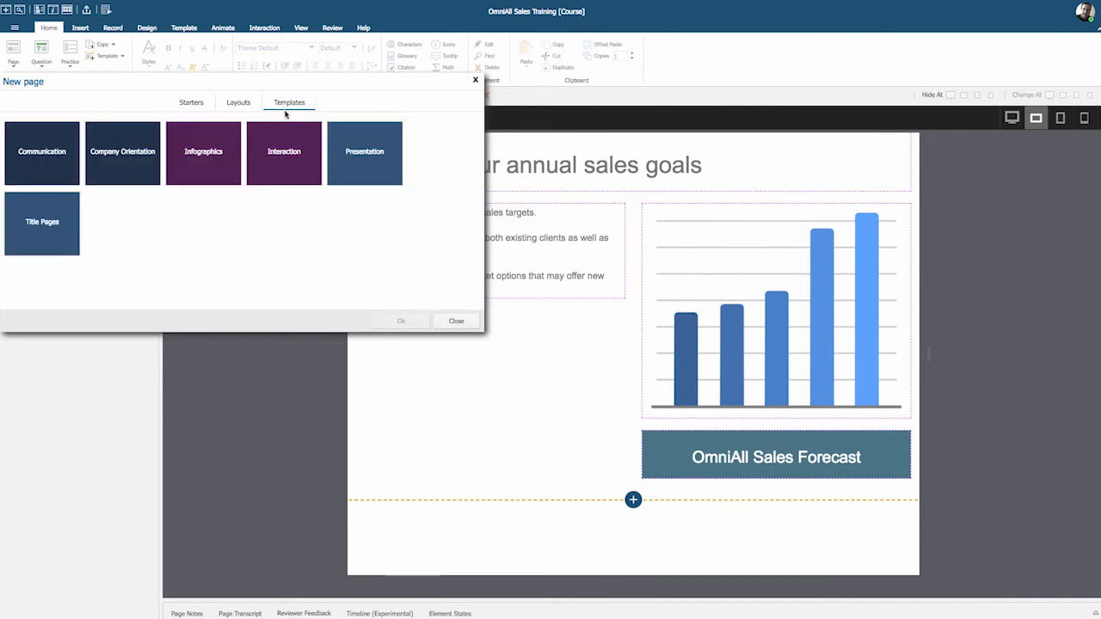
pyautogui.moveTo(282, 163)
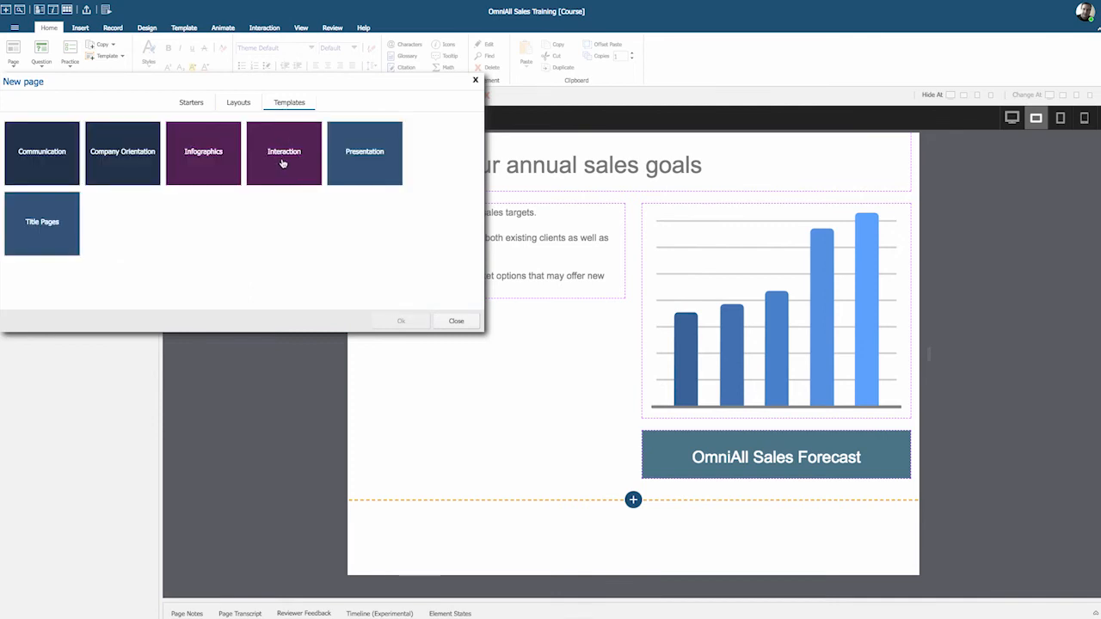
pyautogui.click(284, 153)
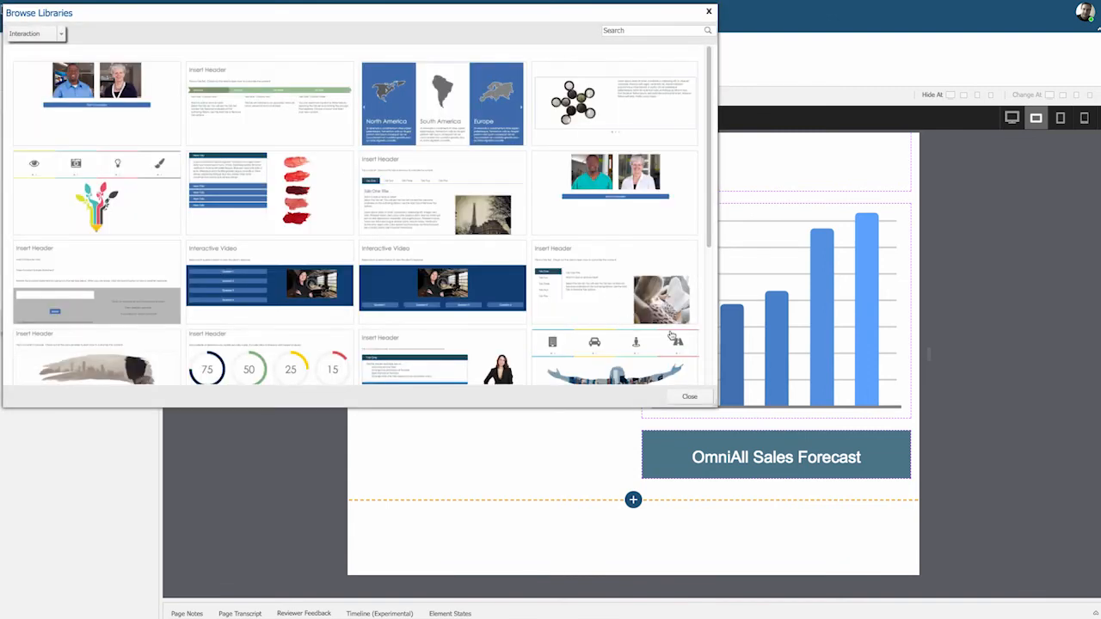
pyautogui.scroll(-3)
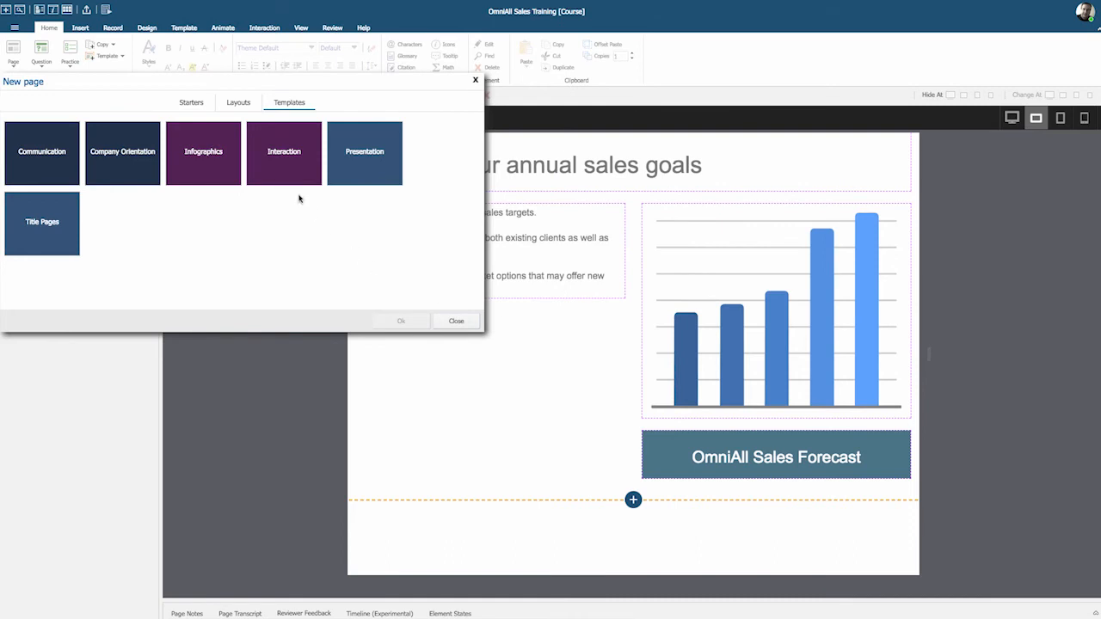
pyautogui.click(238, 104)
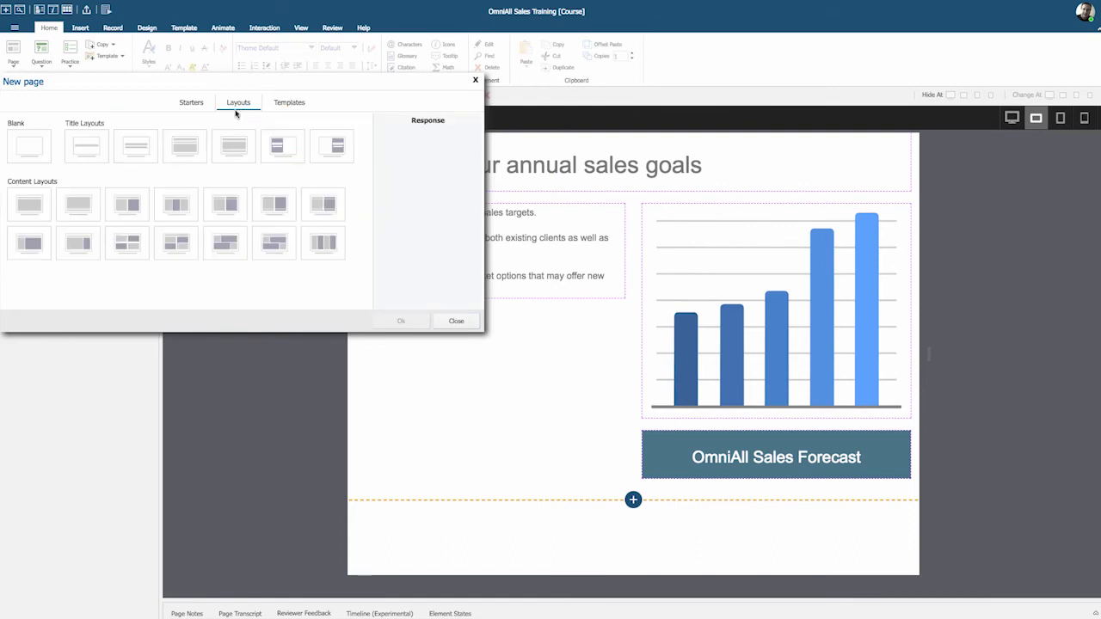
# Add a header-plus-three-columns page with a response option, titled 'This year's sales targets'.
pyautogui.click(175, 203)
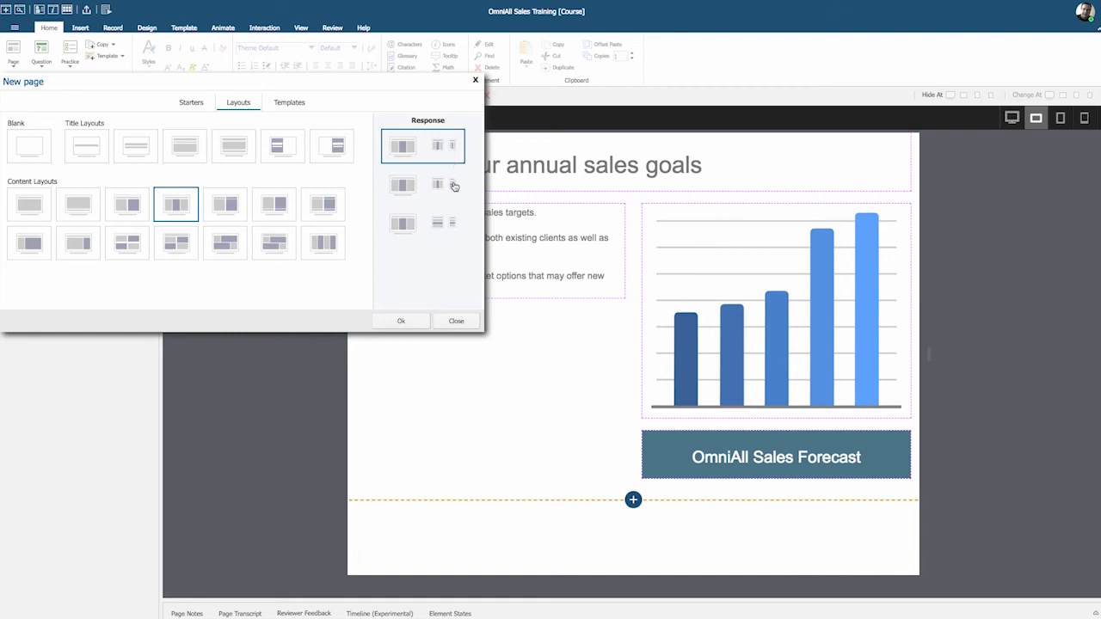
pyautogui.click(422, 186)
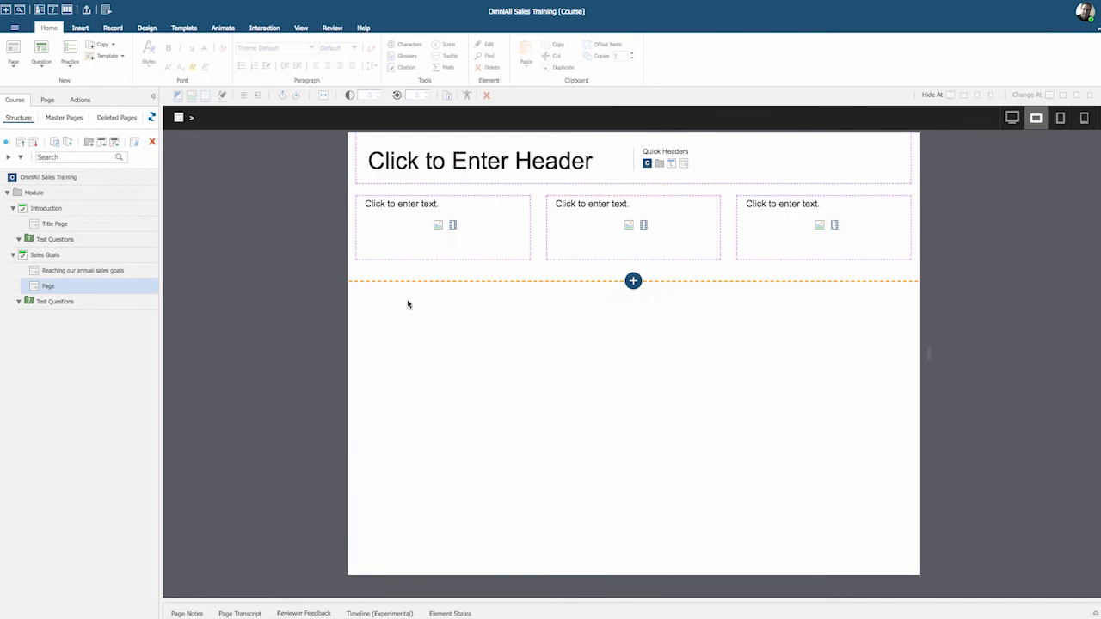
pyautogui.click(513, 164)
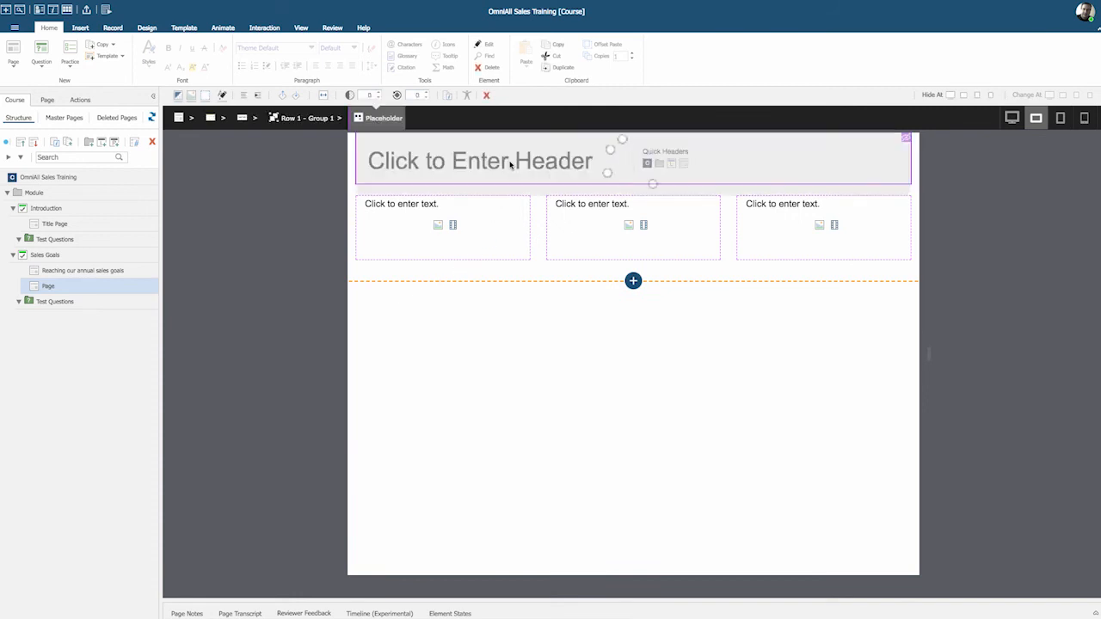
pyautogui.write("This year's sales targets")
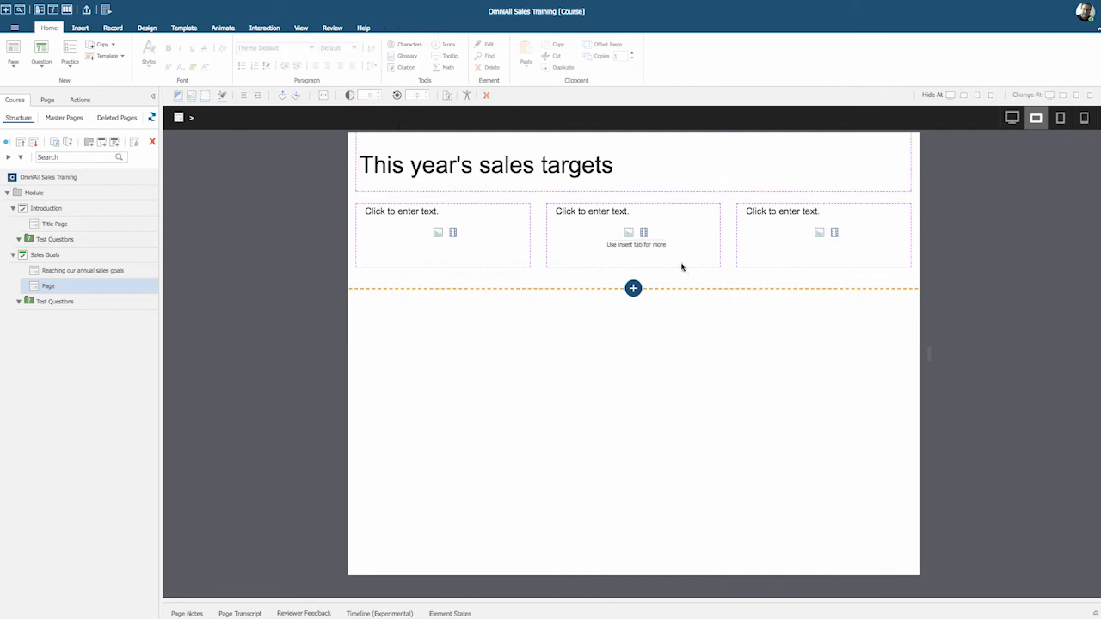
pyautogui.moveTo(406, 220)
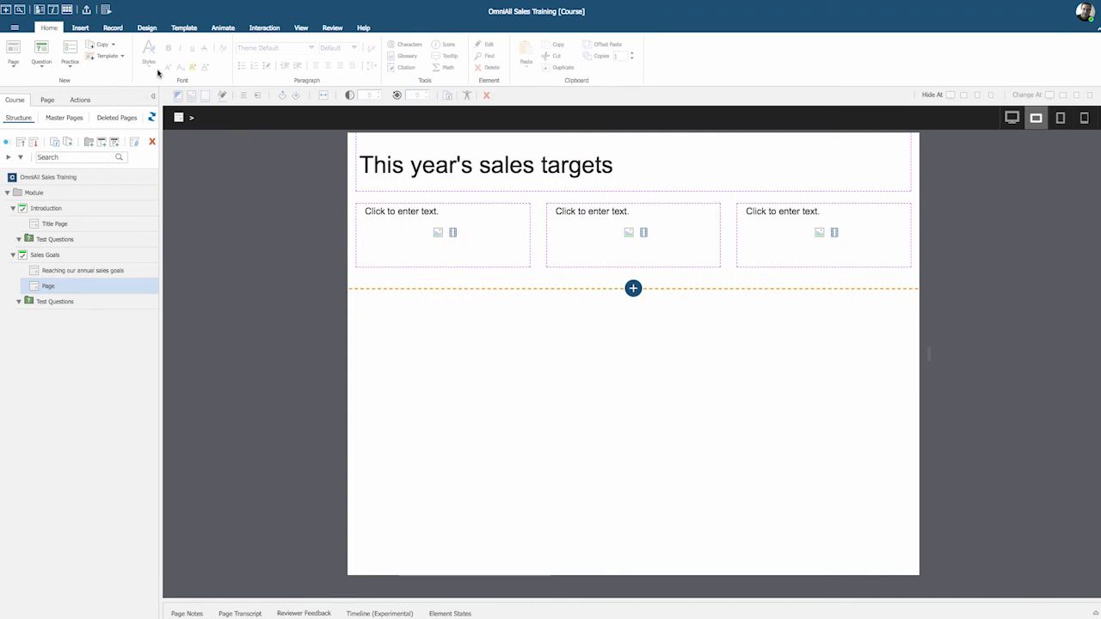
# Browse the Insert ribbon's Components gallery and close it without inserting anything.
pyautogui.click(79, 28)
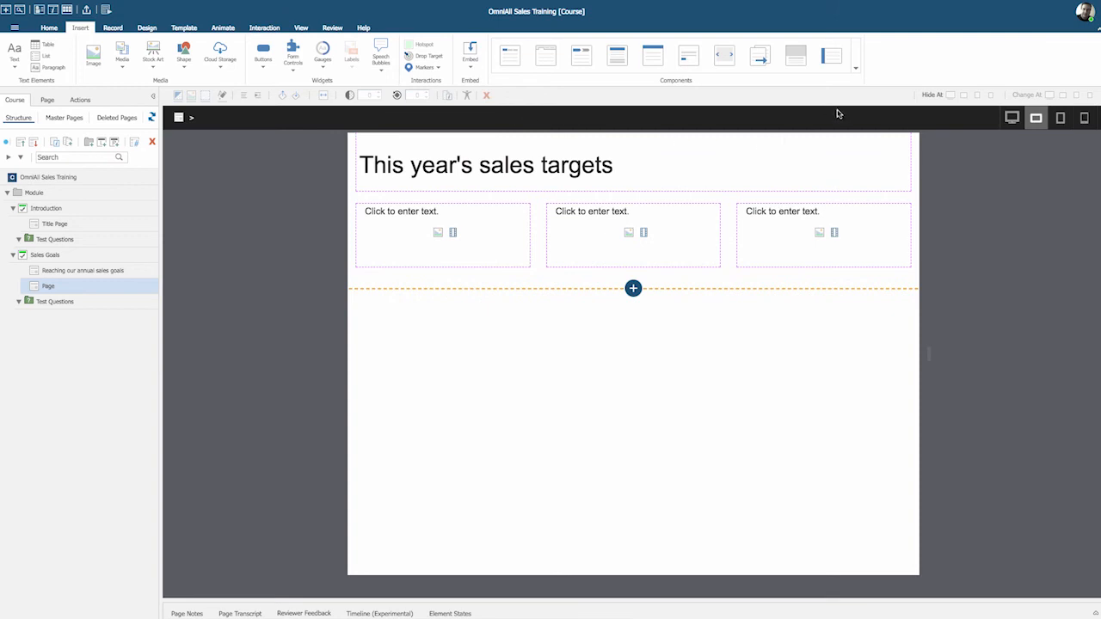
pyautogui.click(857, 69)
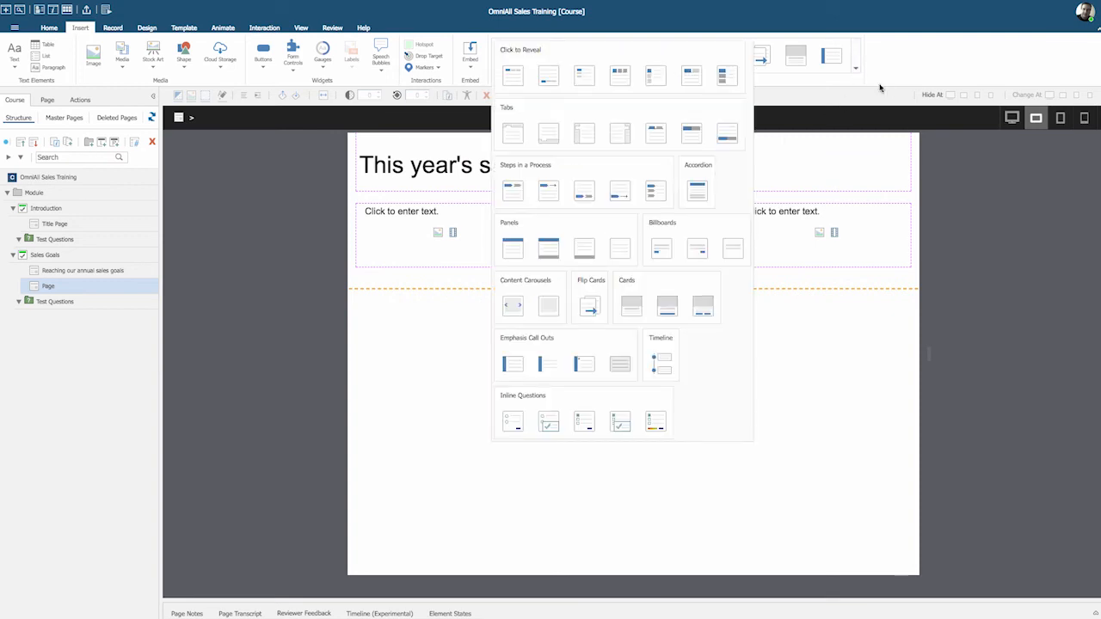
pyautogui.click(513, 248)
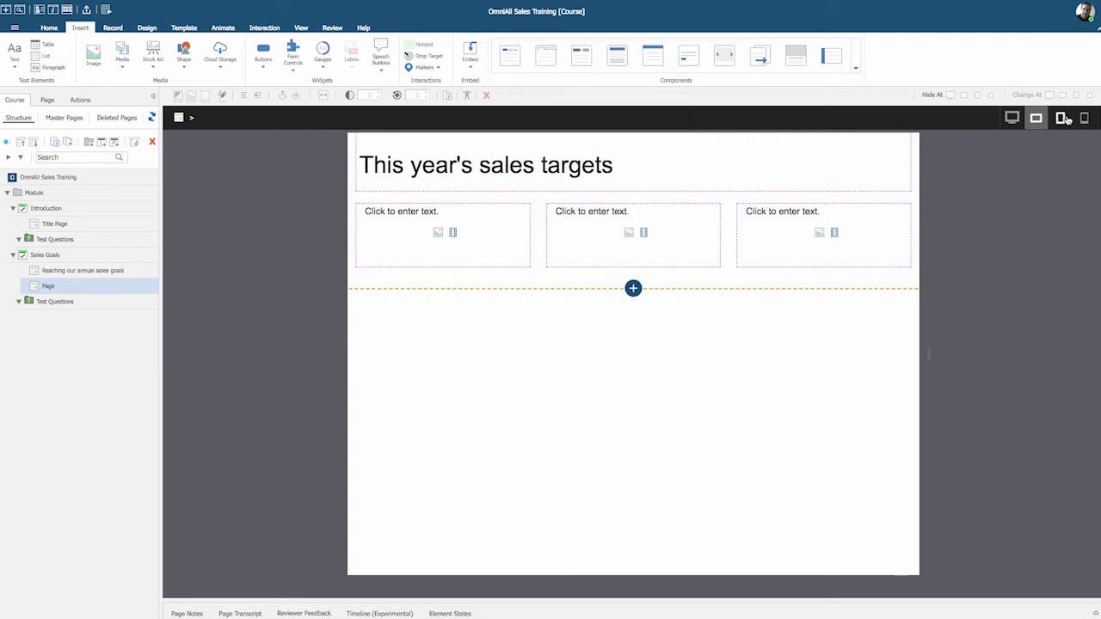
# Preview at tablet and phone widths and set the three-column row to stay side by side on phones.
pyautogui.click(1060, 117)
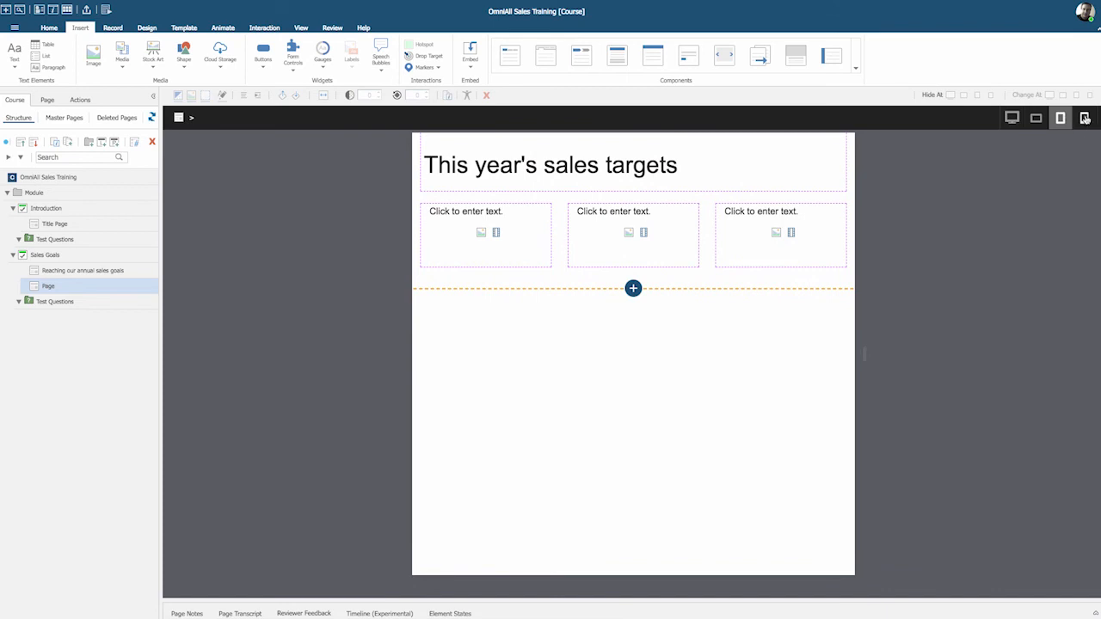
pyautogui.click(1085, 117)
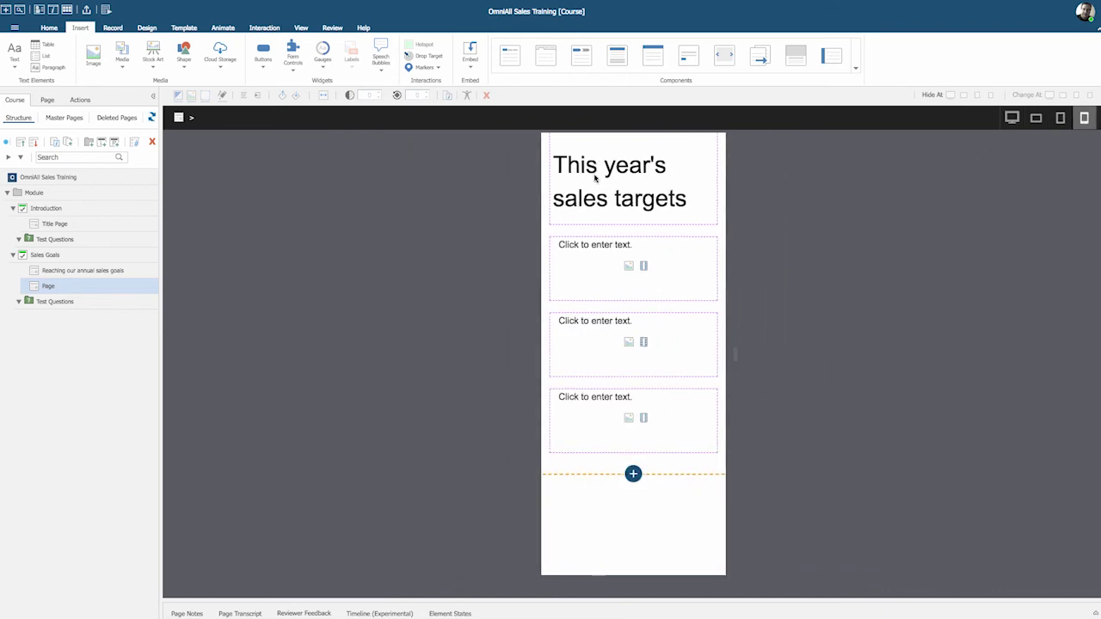
pyautogui.click(620, 181)
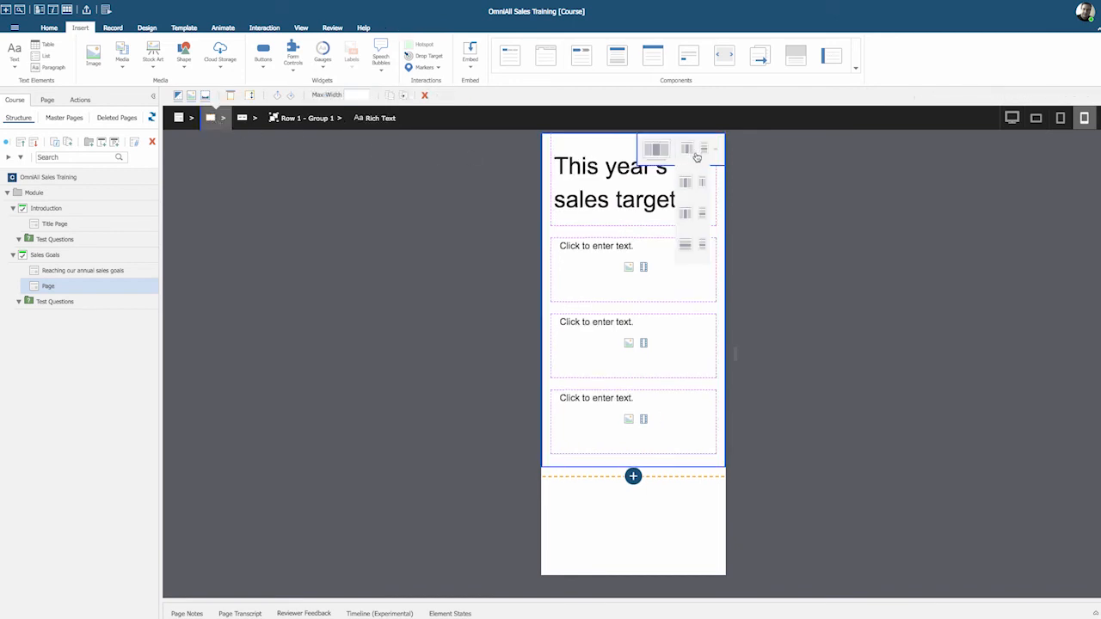
pyautogui.click(685, 148)
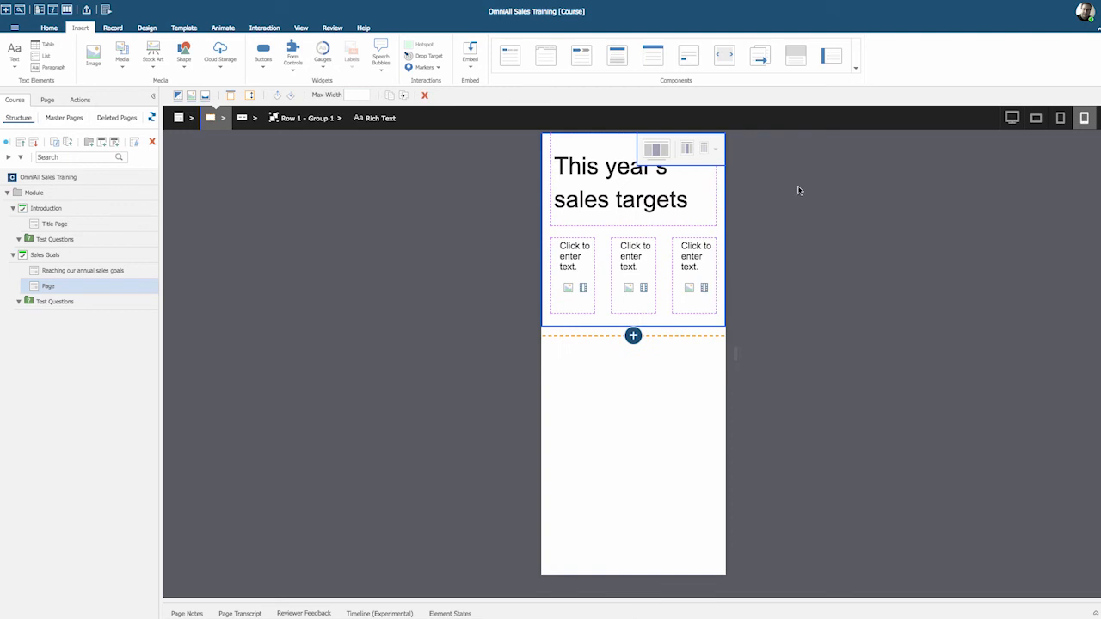
pyautogui.click(1060, 117)
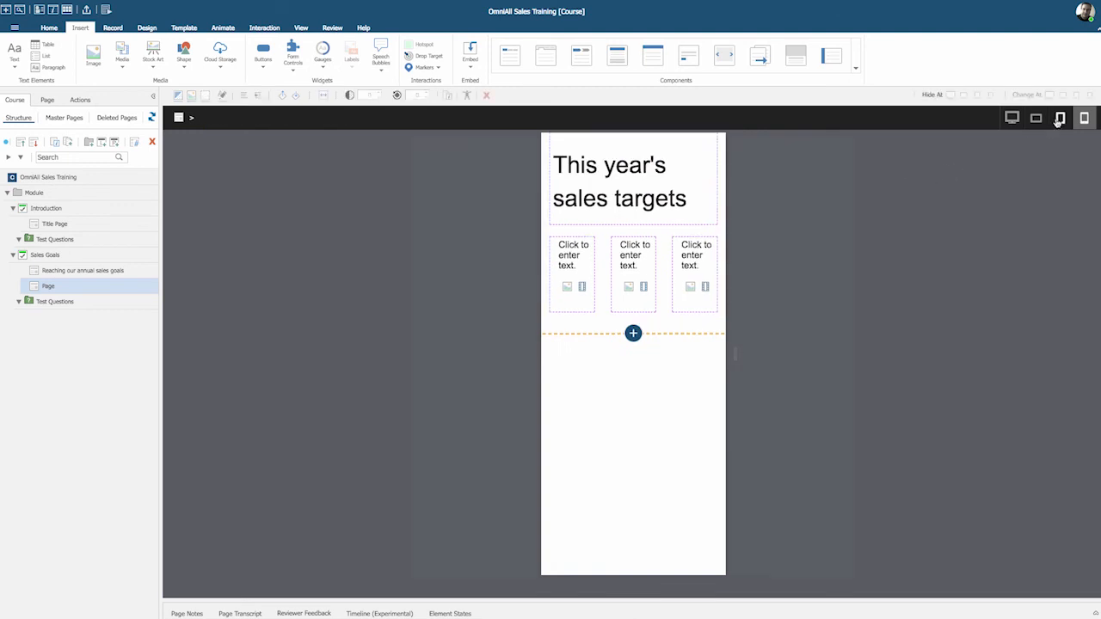
pyautogui.click(1036, 117)
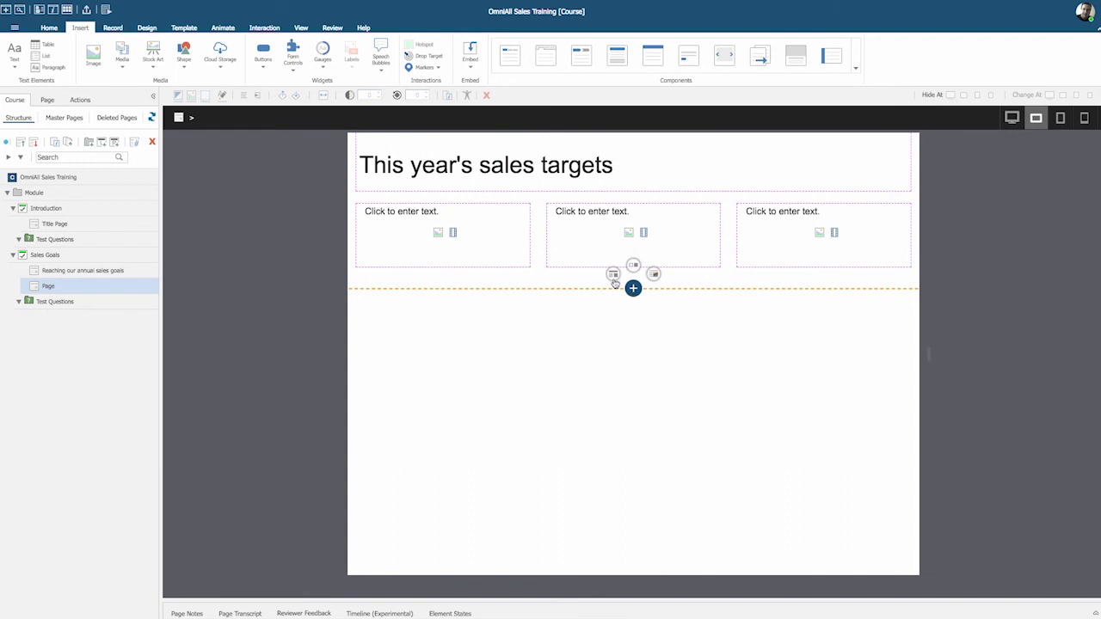
# Add a two-column row below the three-column row and restore its hidden left column.
pyautogui.click(633, 289)
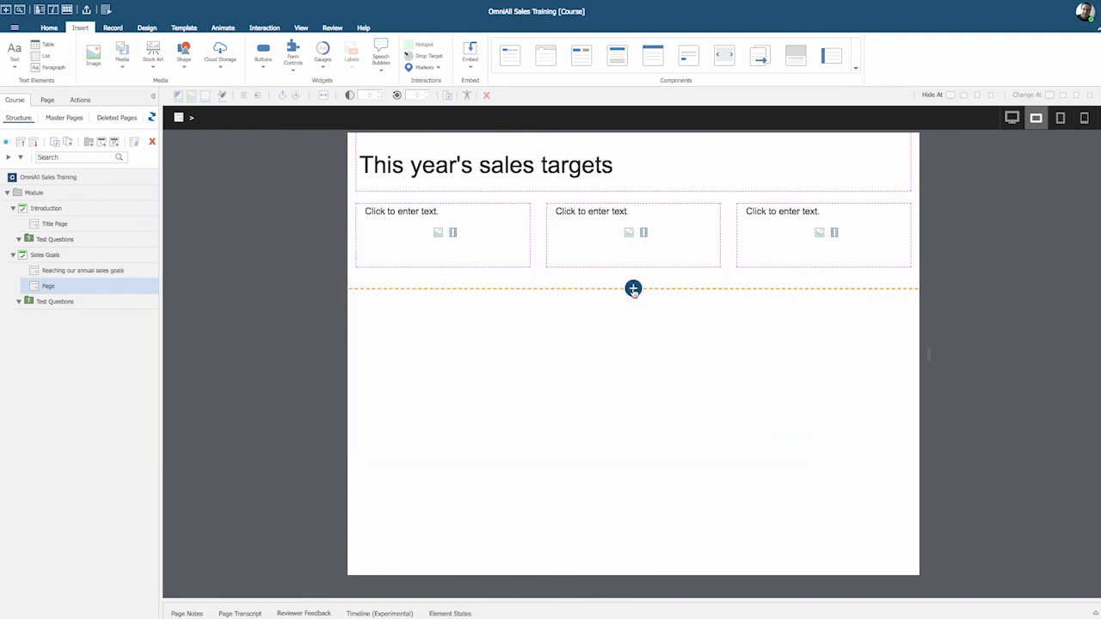
pyautogui.click(634, 289)
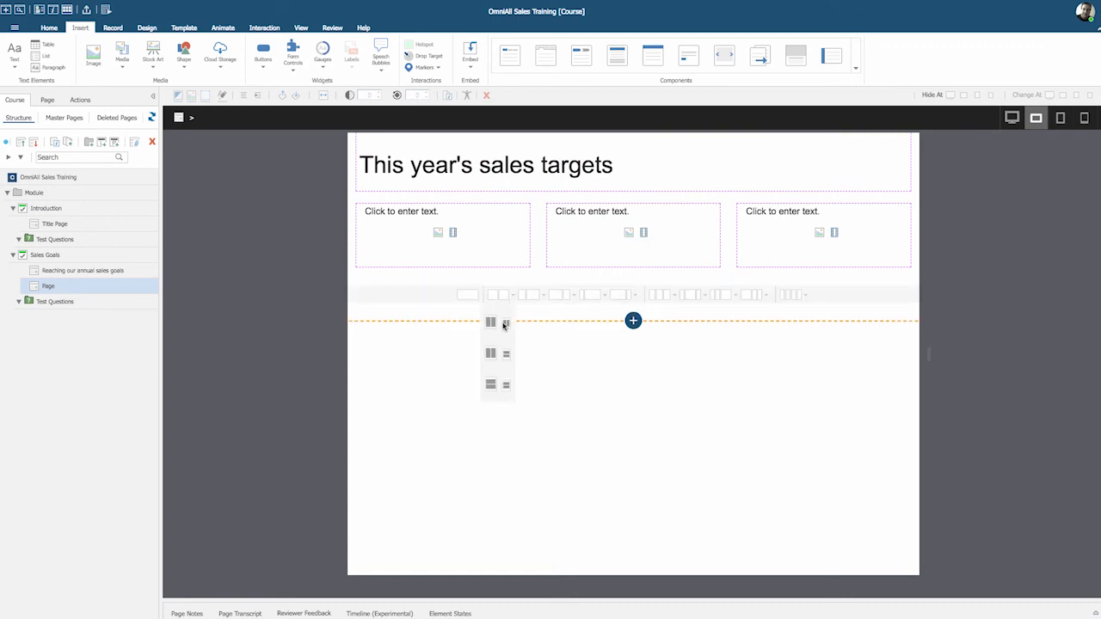
pyautogui.click(490, 355)
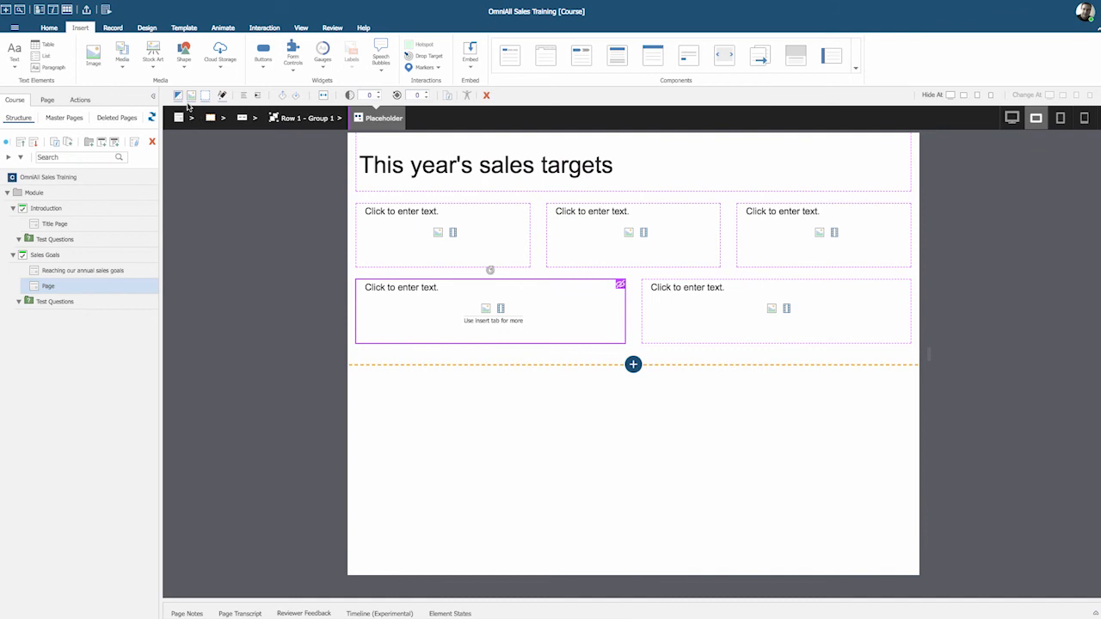
pyautogui.moveTo(293, 107)
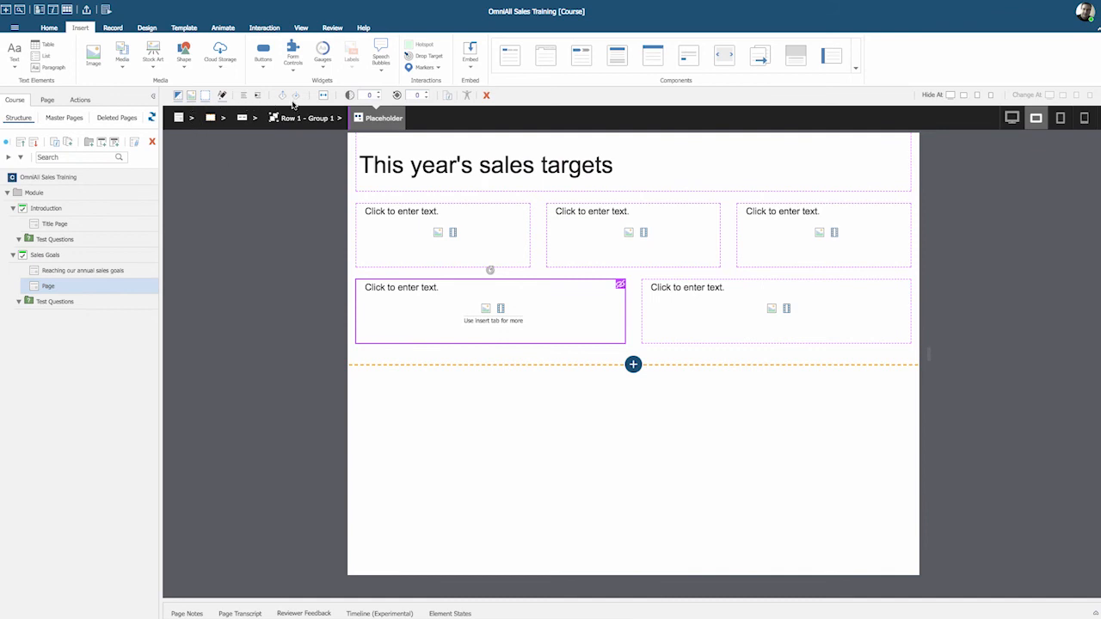
pyautogui.moveTo(420, 107)
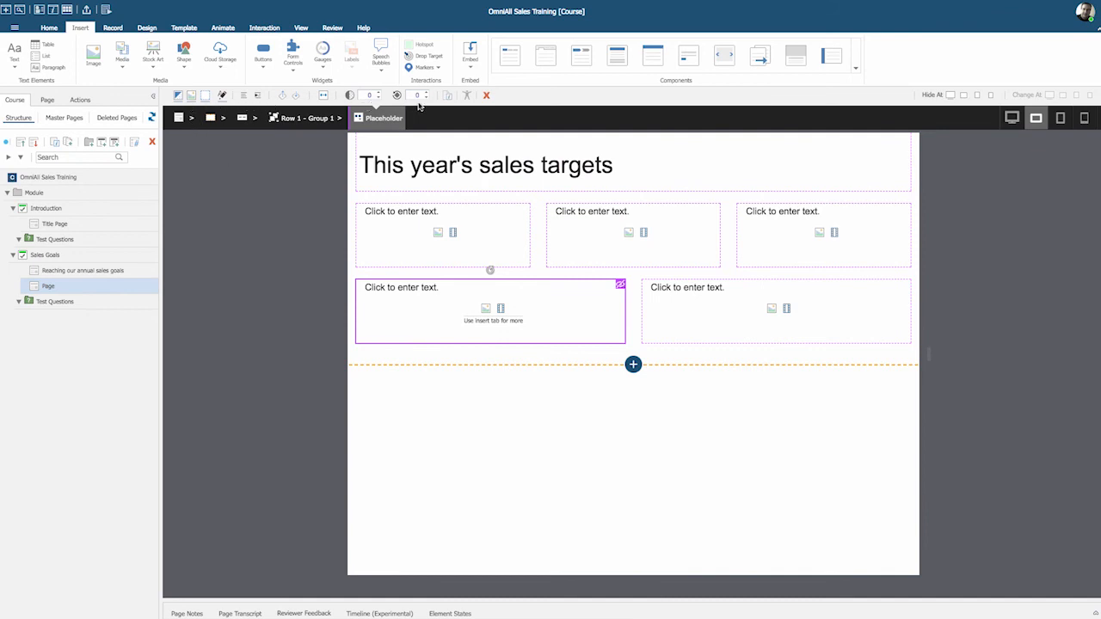
pyautogui.moveTo(508, 96)
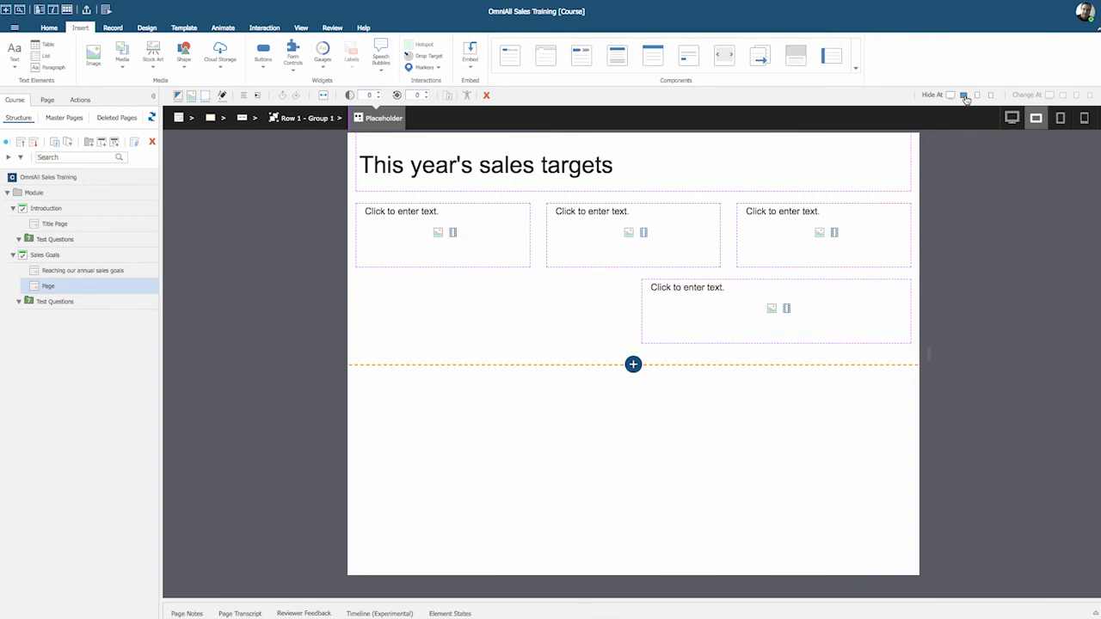
pyautogui.click(491, 310)
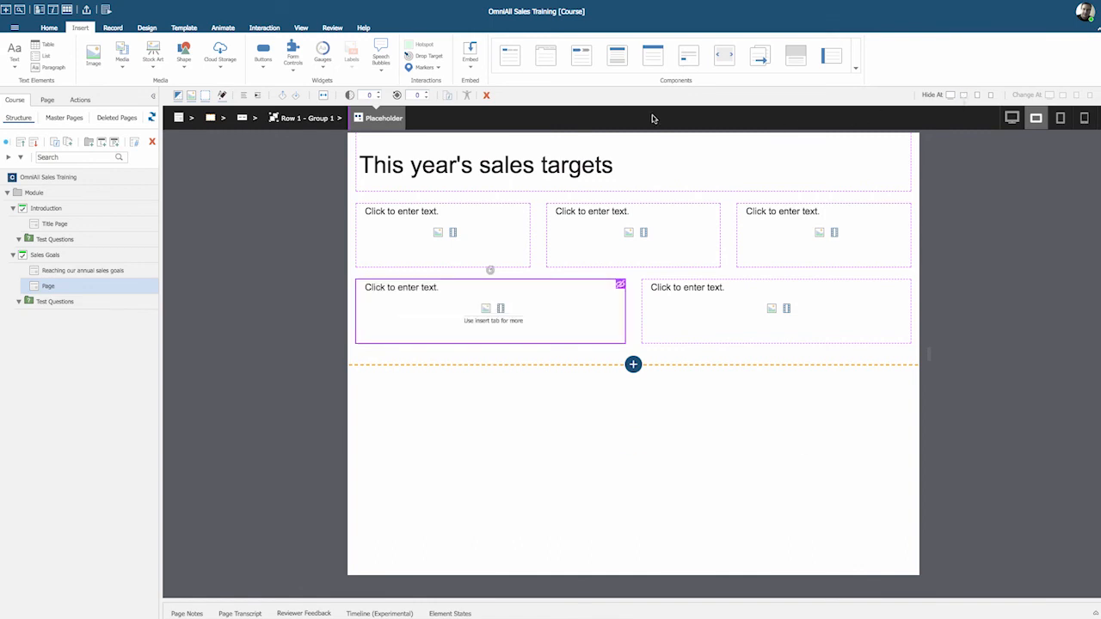
pyautogui.click(265, 28)
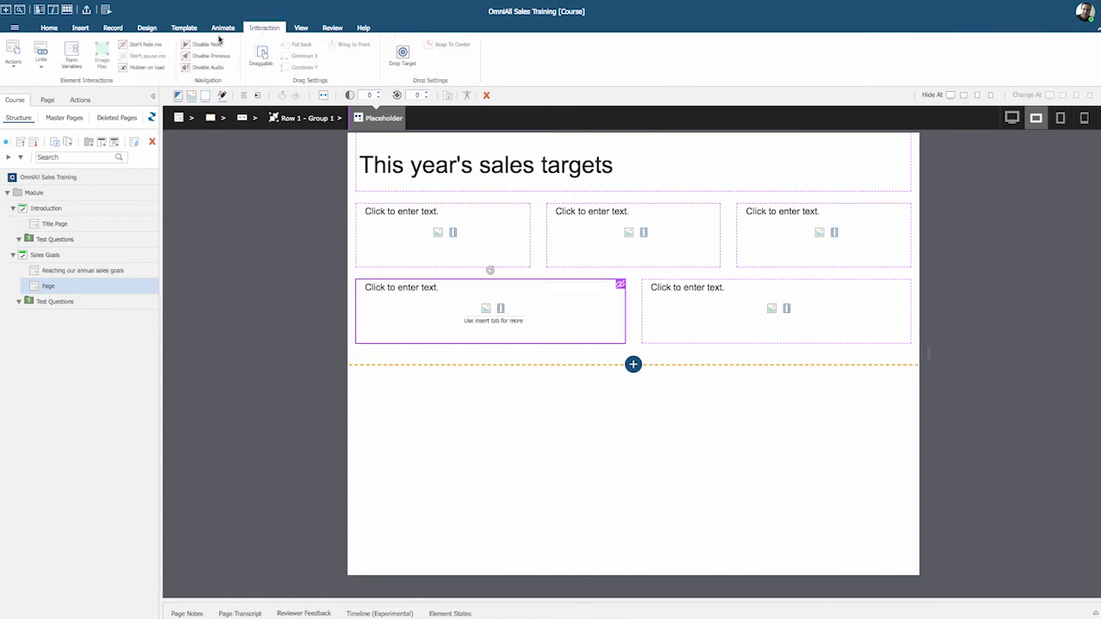
# Glance at the Action menu and Help ribbon, then open the course's Title Page.
pyautogui.click(12, 55)
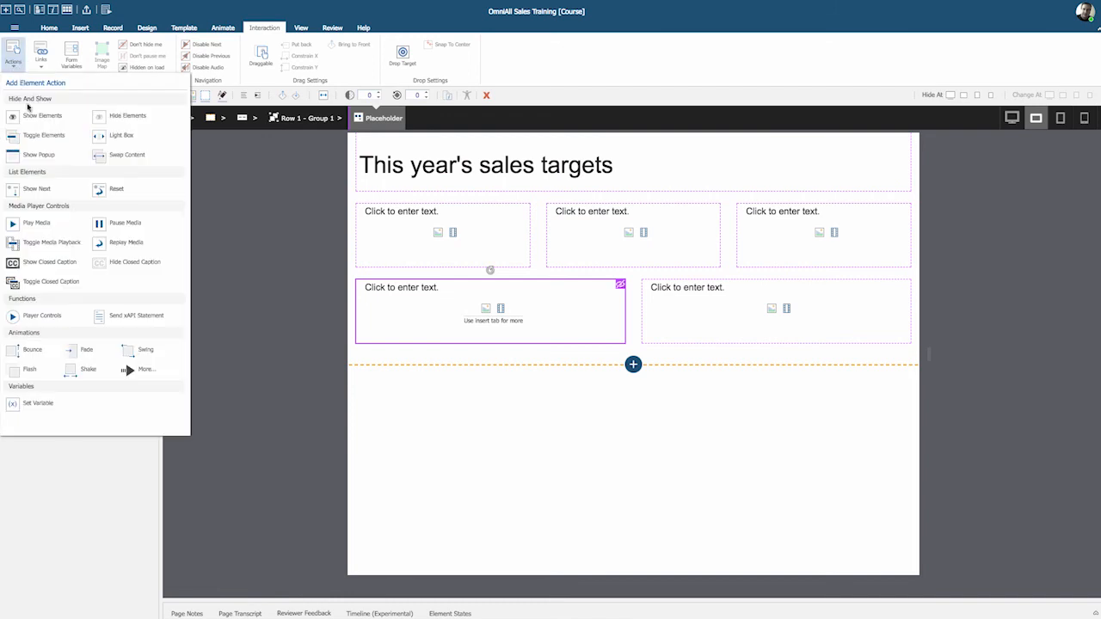
pyautogui.moveTo(33, 342)
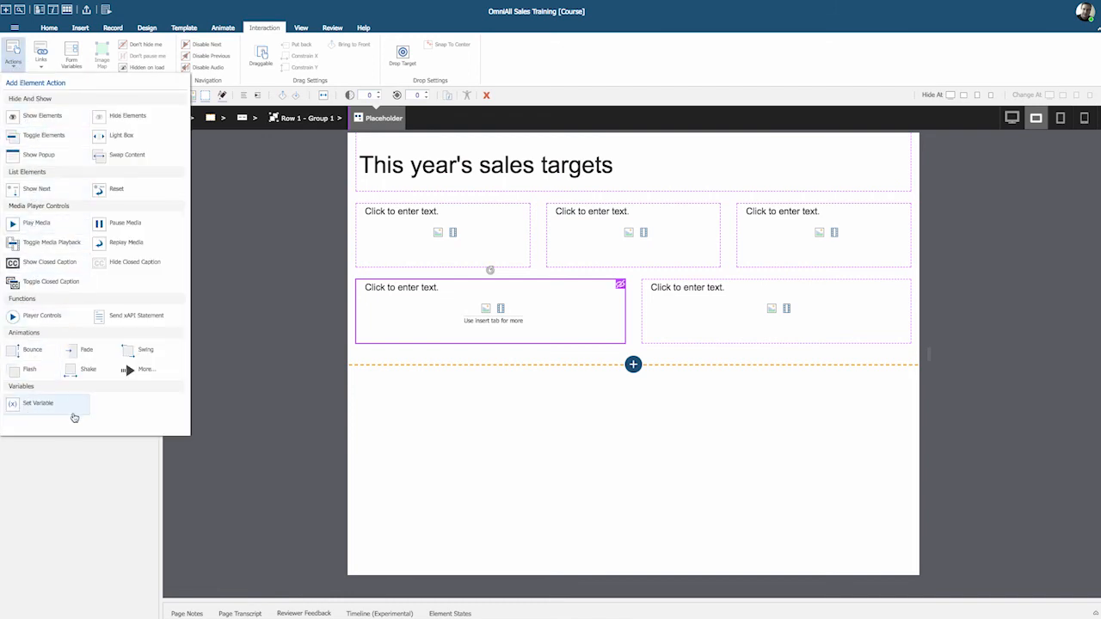
pyautogui.click(296, 207)
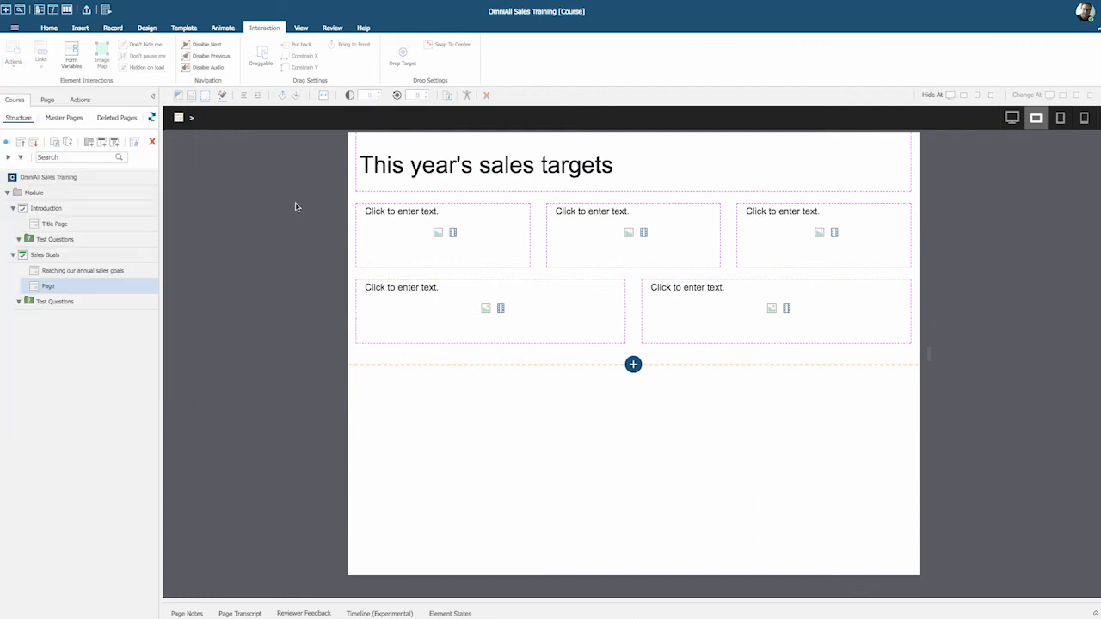
pyautogui.click(363, 27)
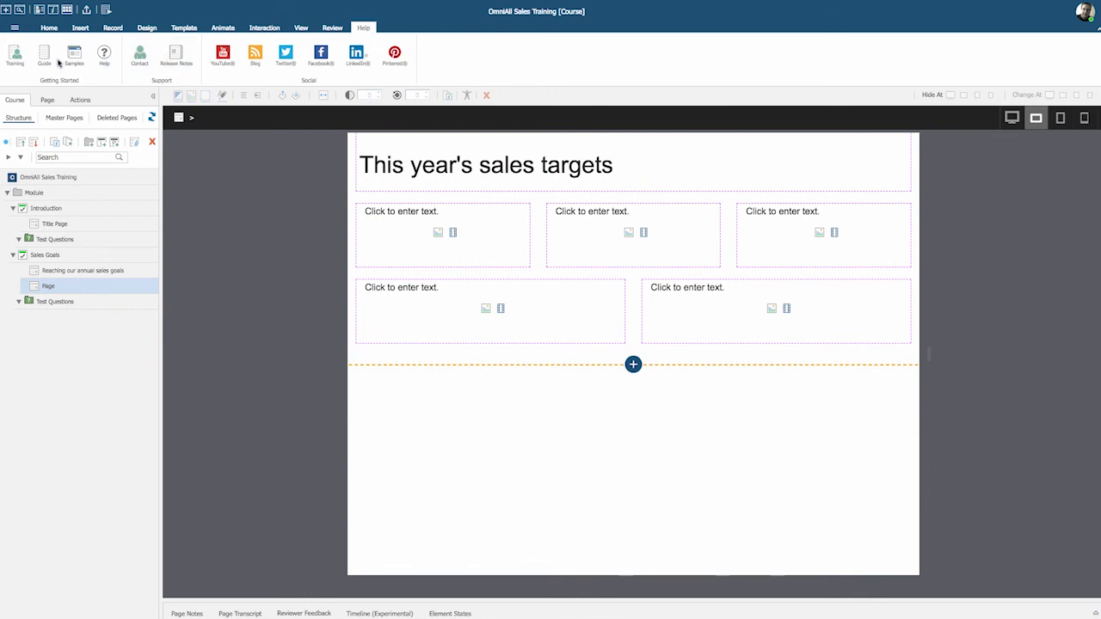
pyautogui.moveTo(44, 55)
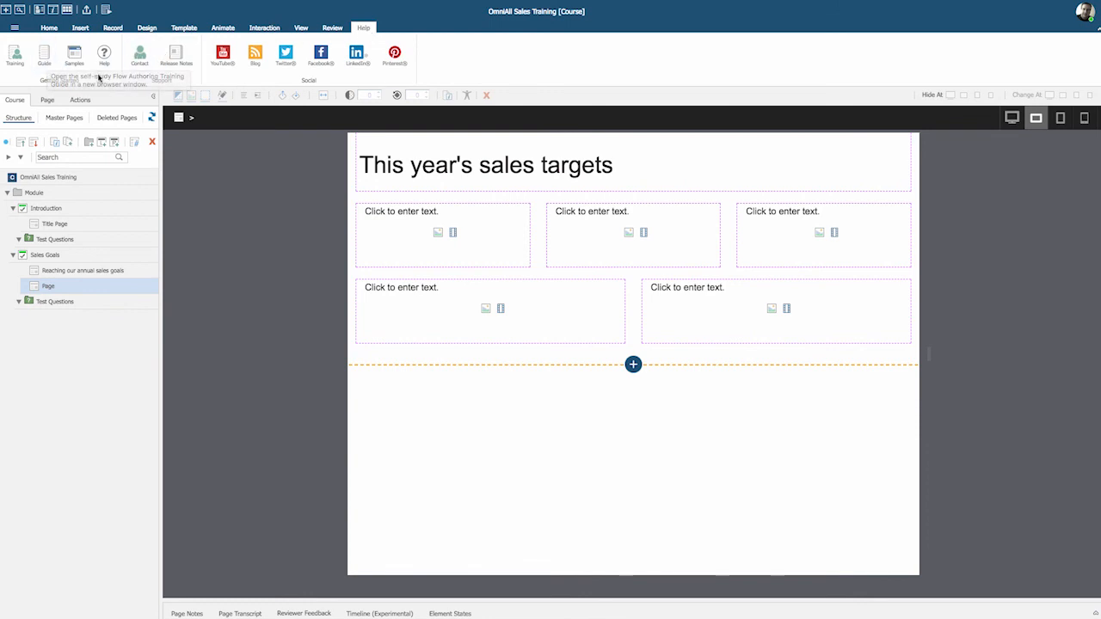
pyautogui.moveTo(140, 55)
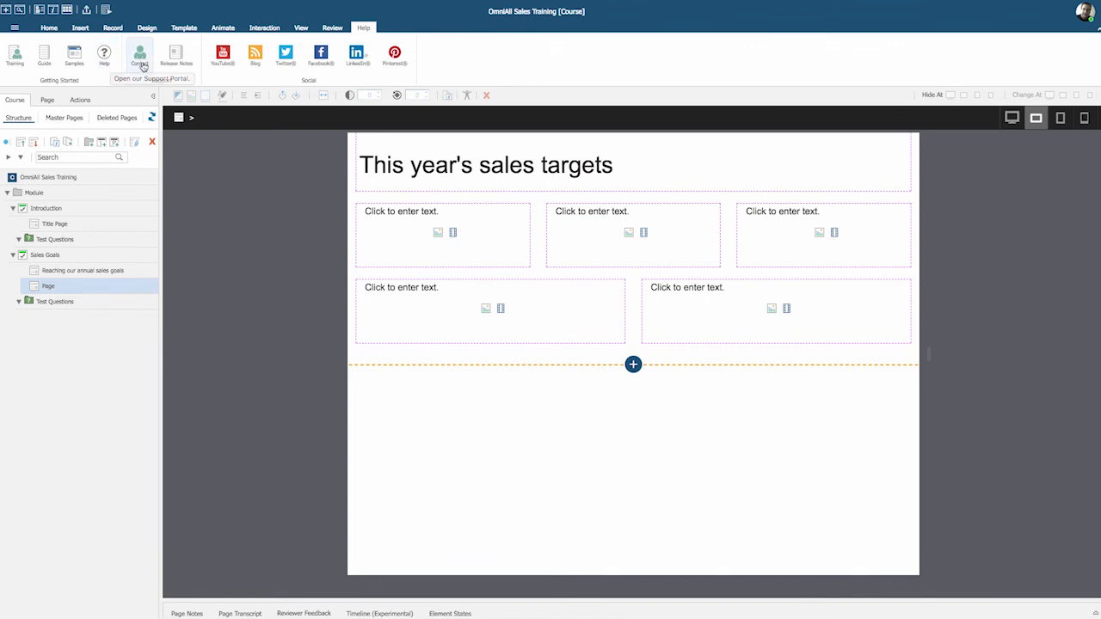
pyautogui.moveTo(141, 58)
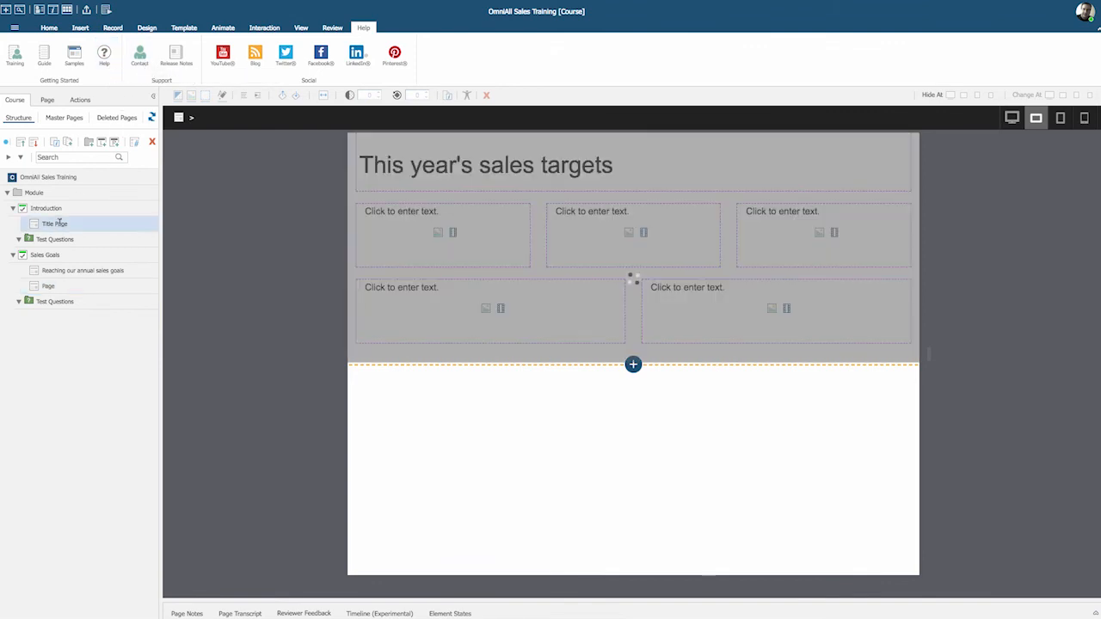
pyautogui.click(55, 224)
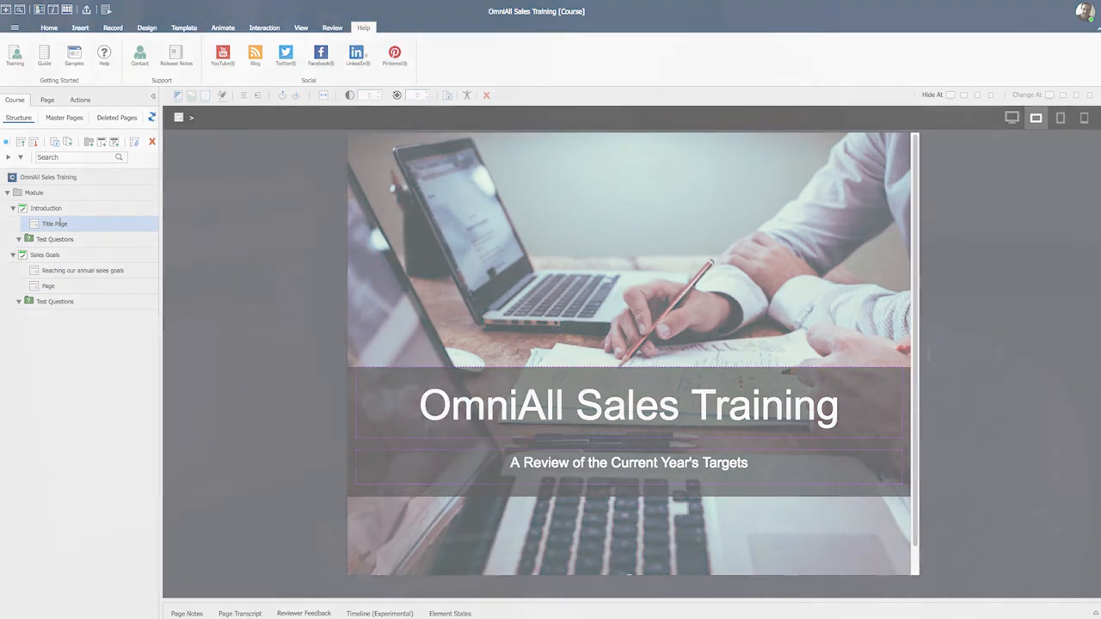